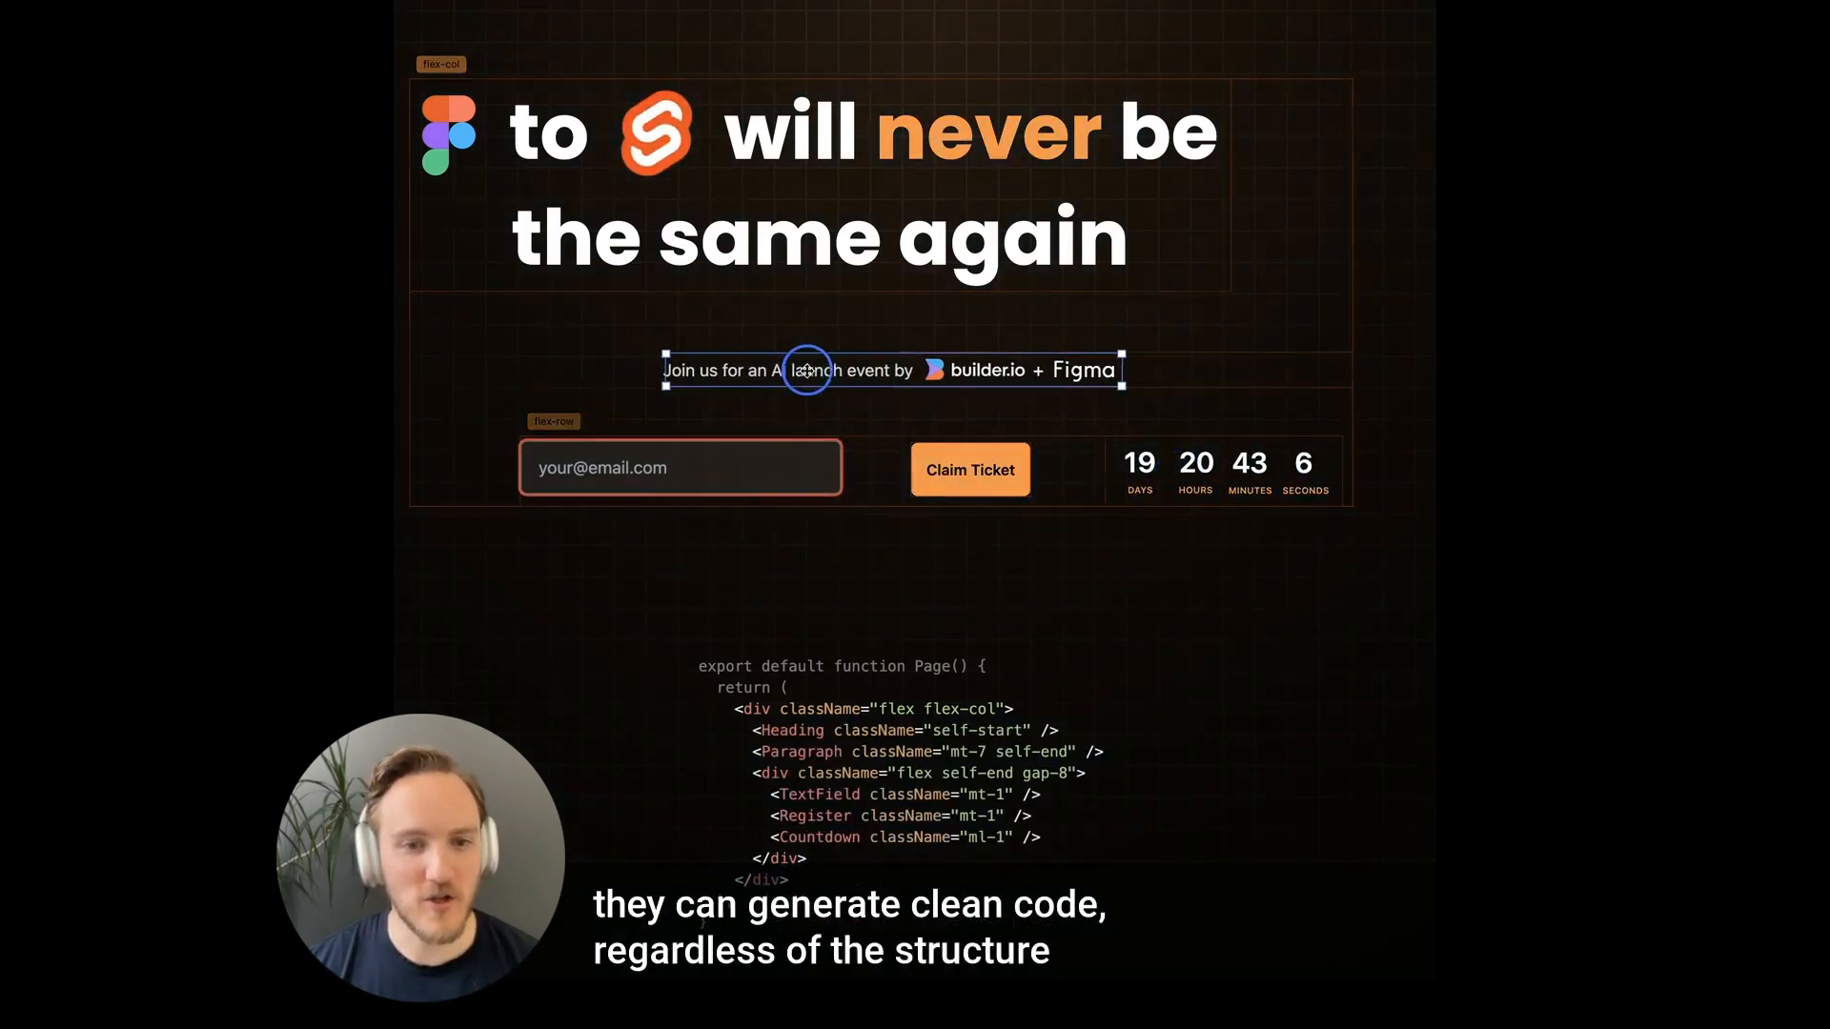
- Enter a sample address 'fake@b…' in the email field and claim a ticket
text(fake@b)
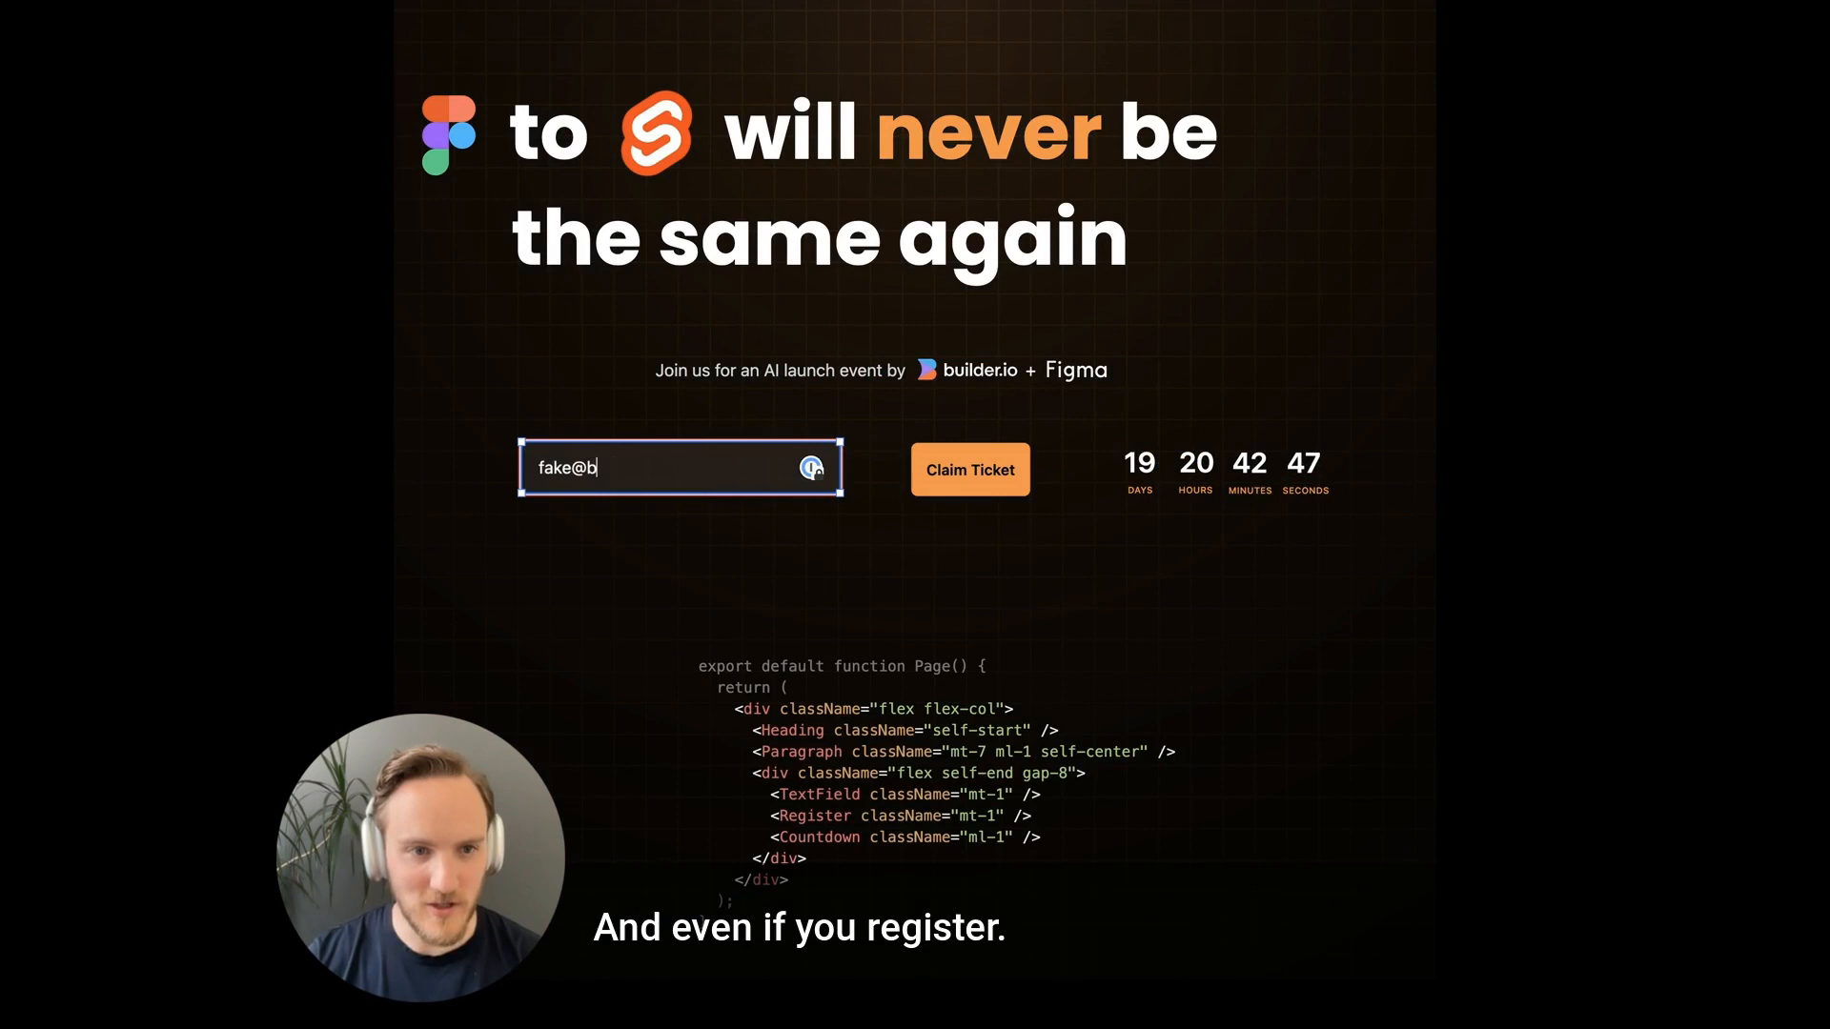
click(968, 469)
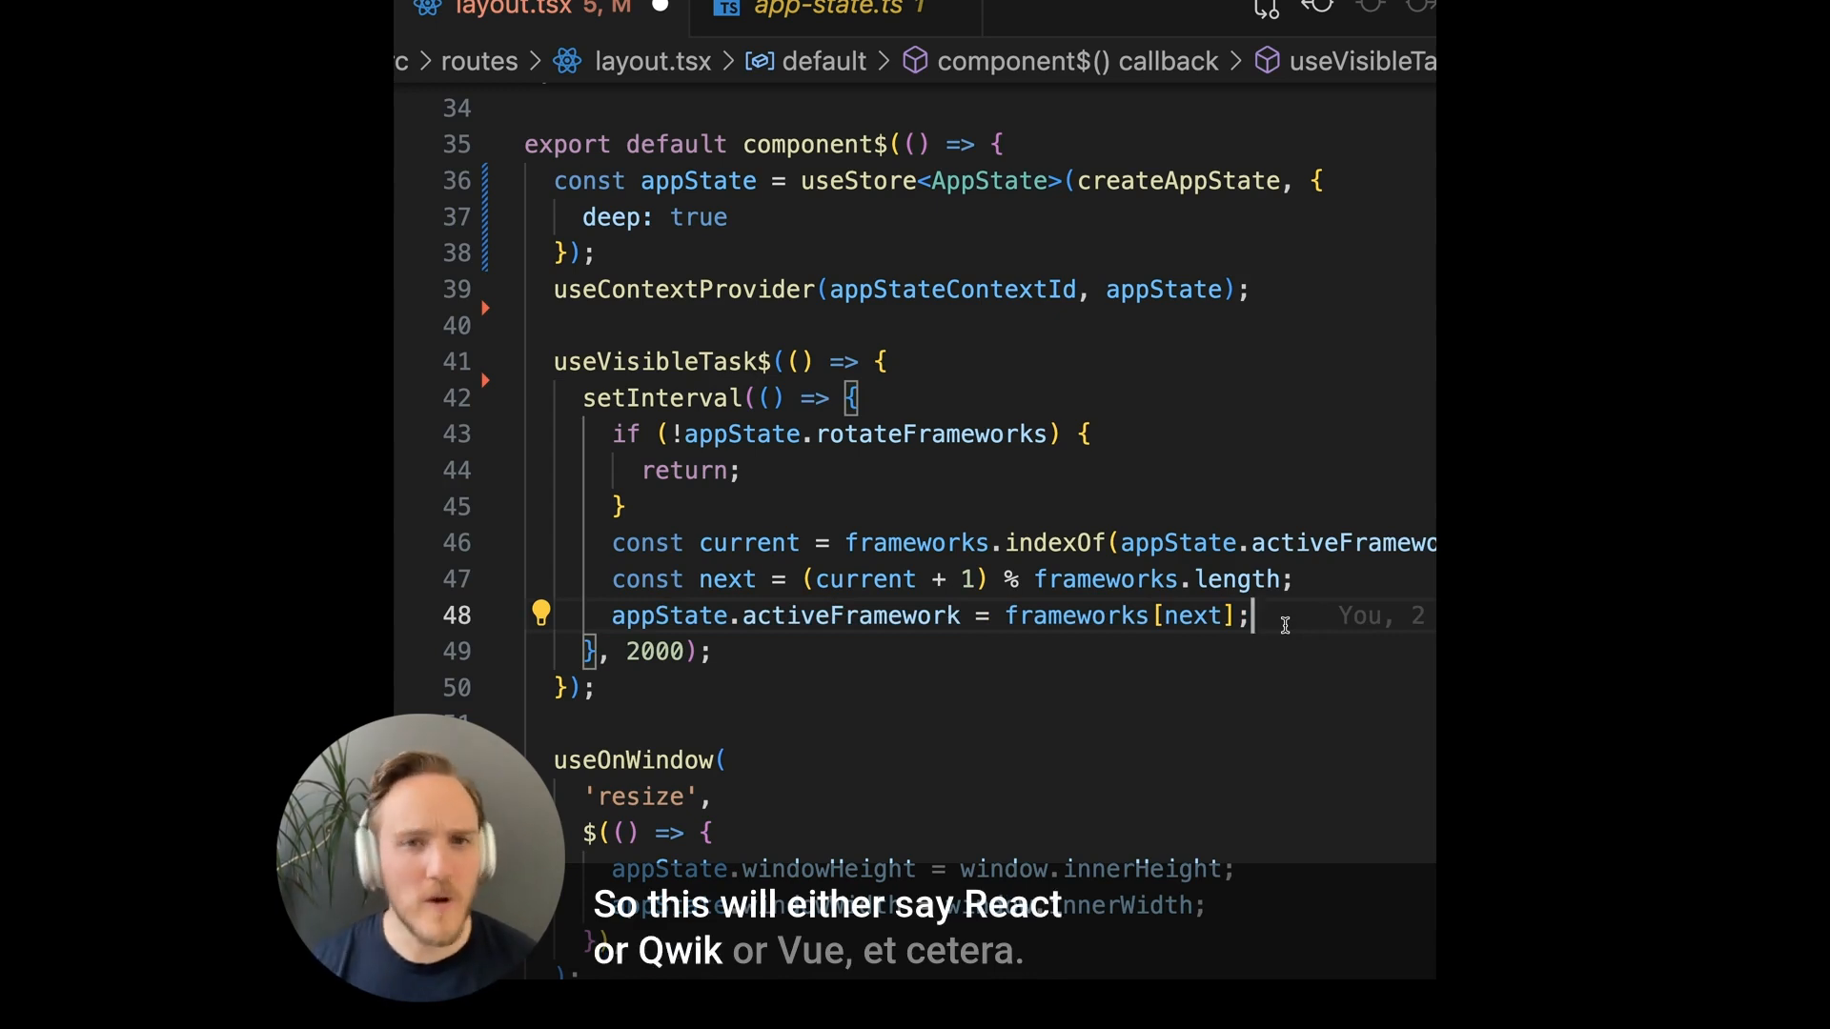
scroll(down, 3)
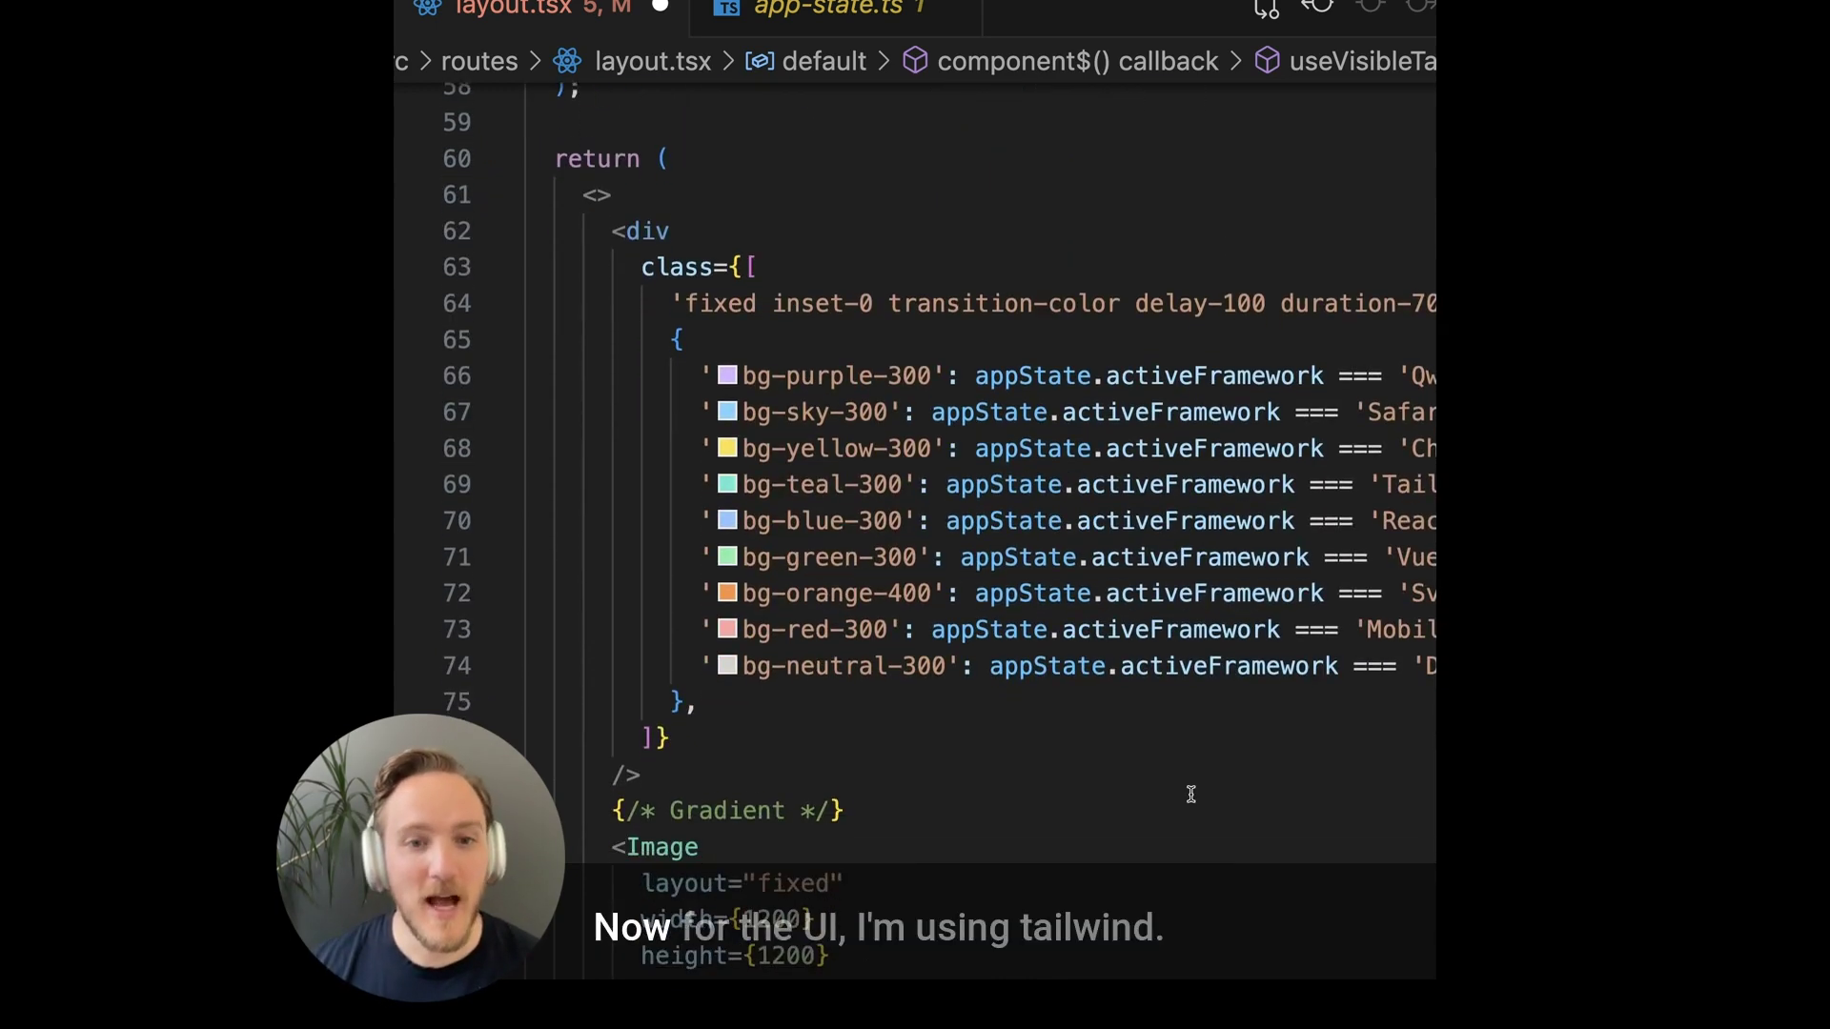
scroll(down, 3)
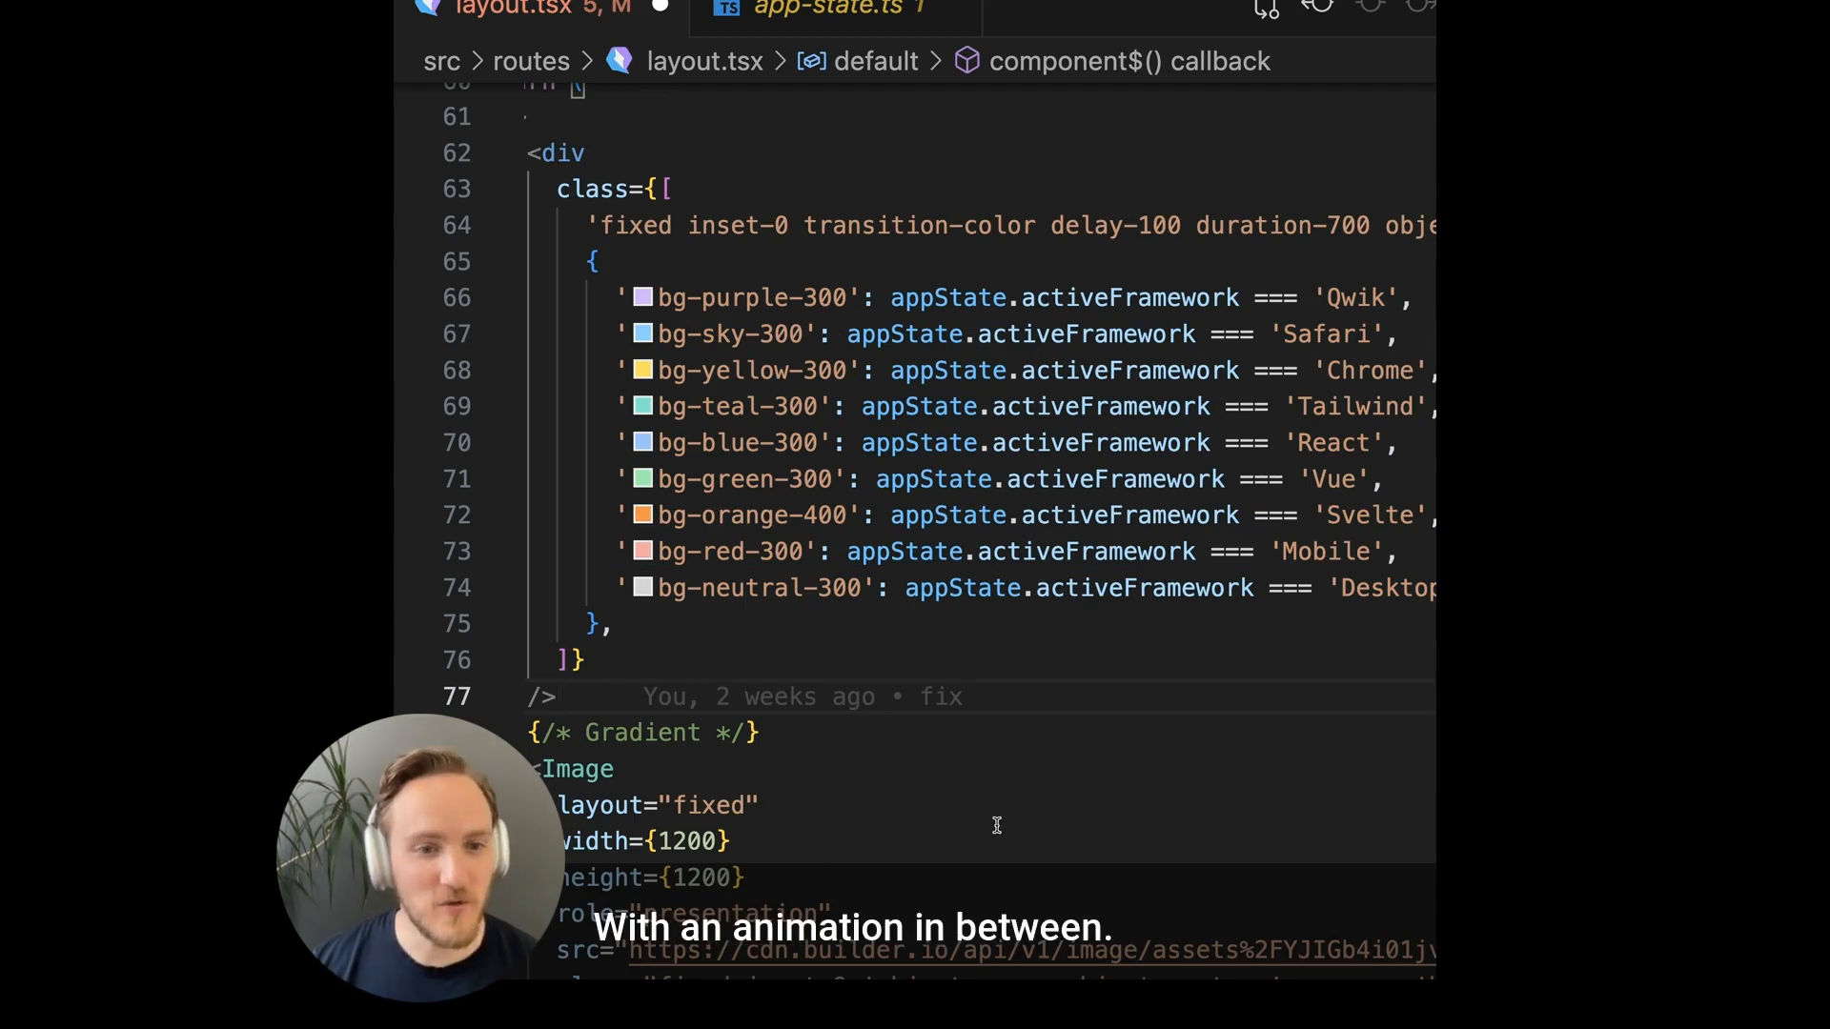
scroll(down, 3)
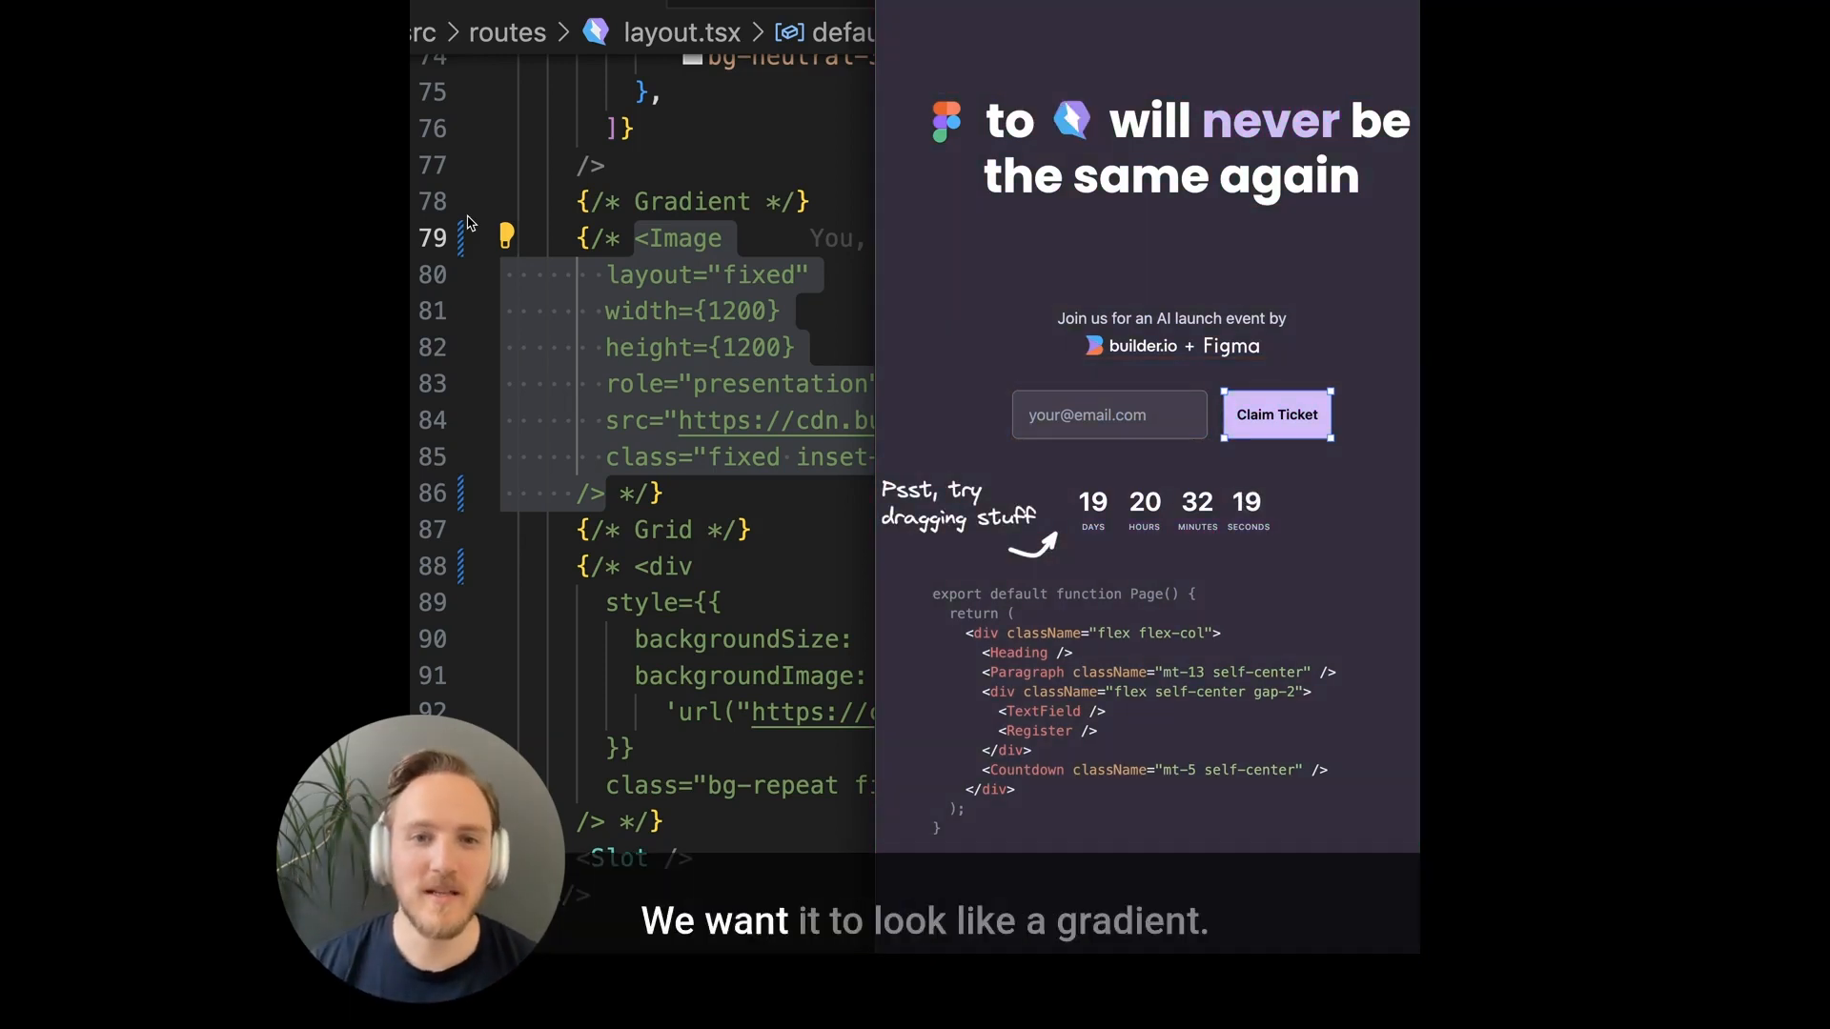
click(716, 507)
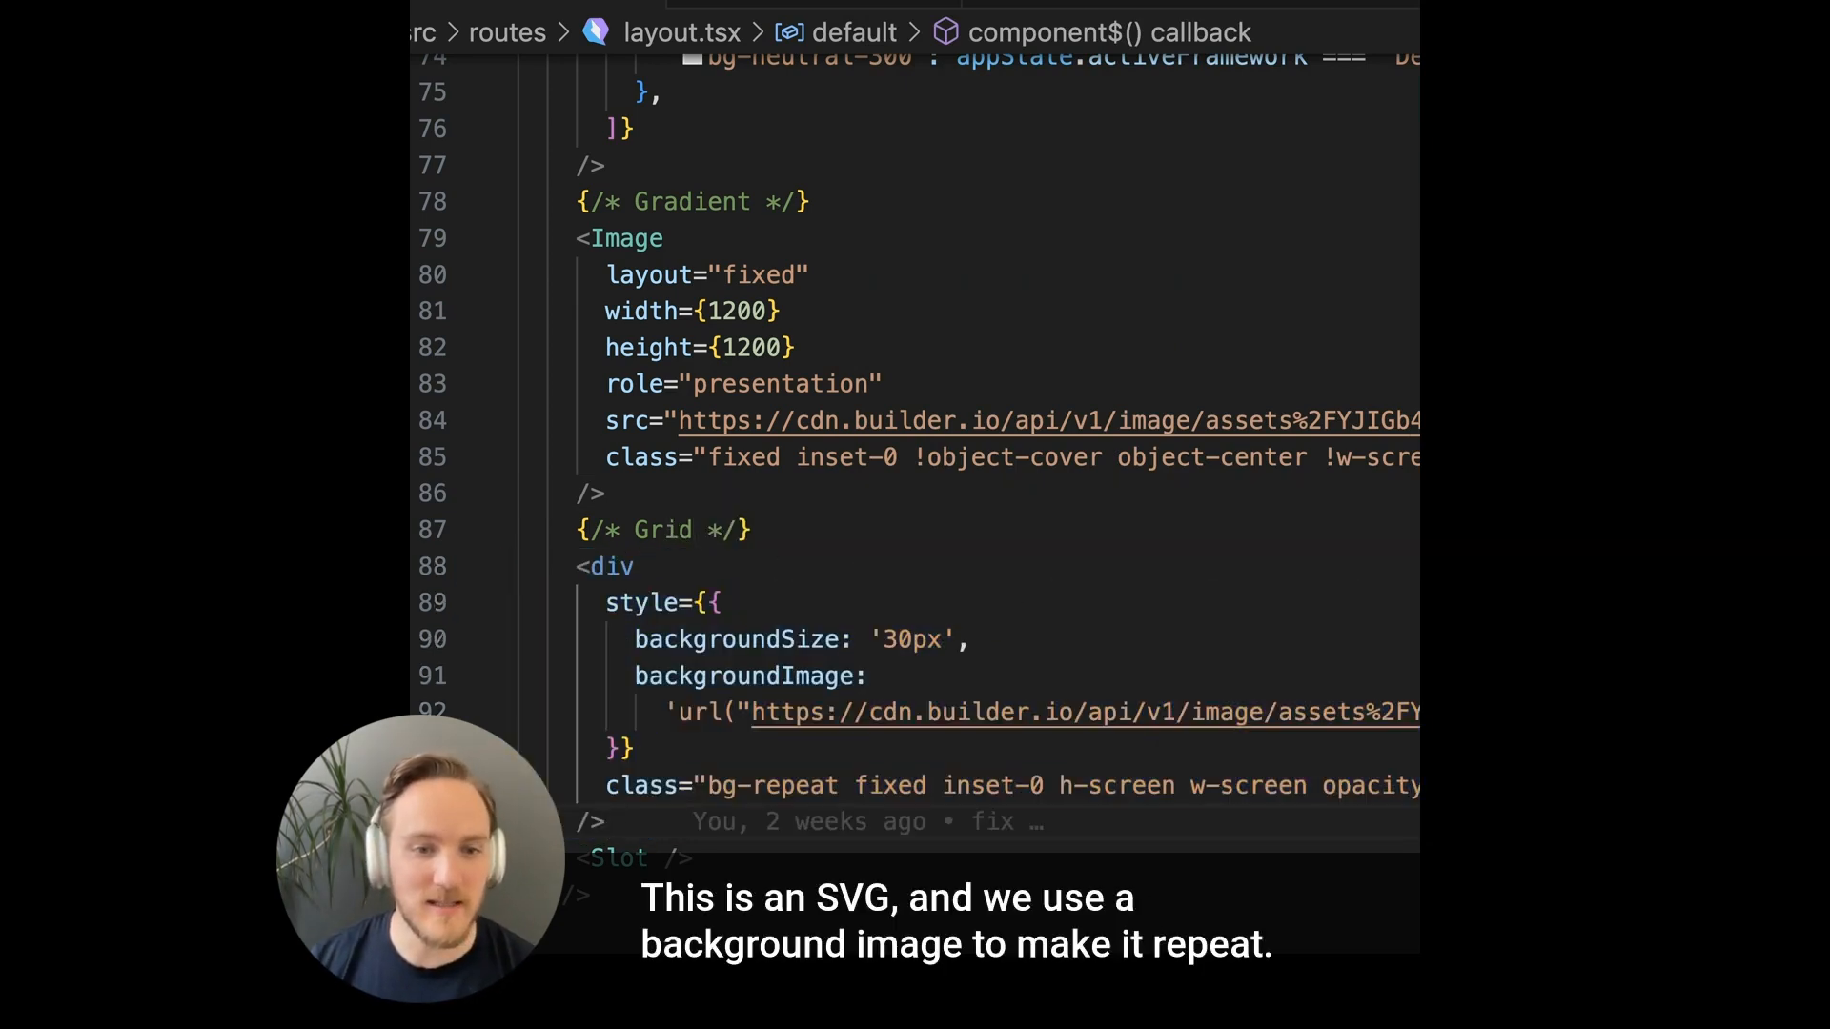
double_click(770, 785)
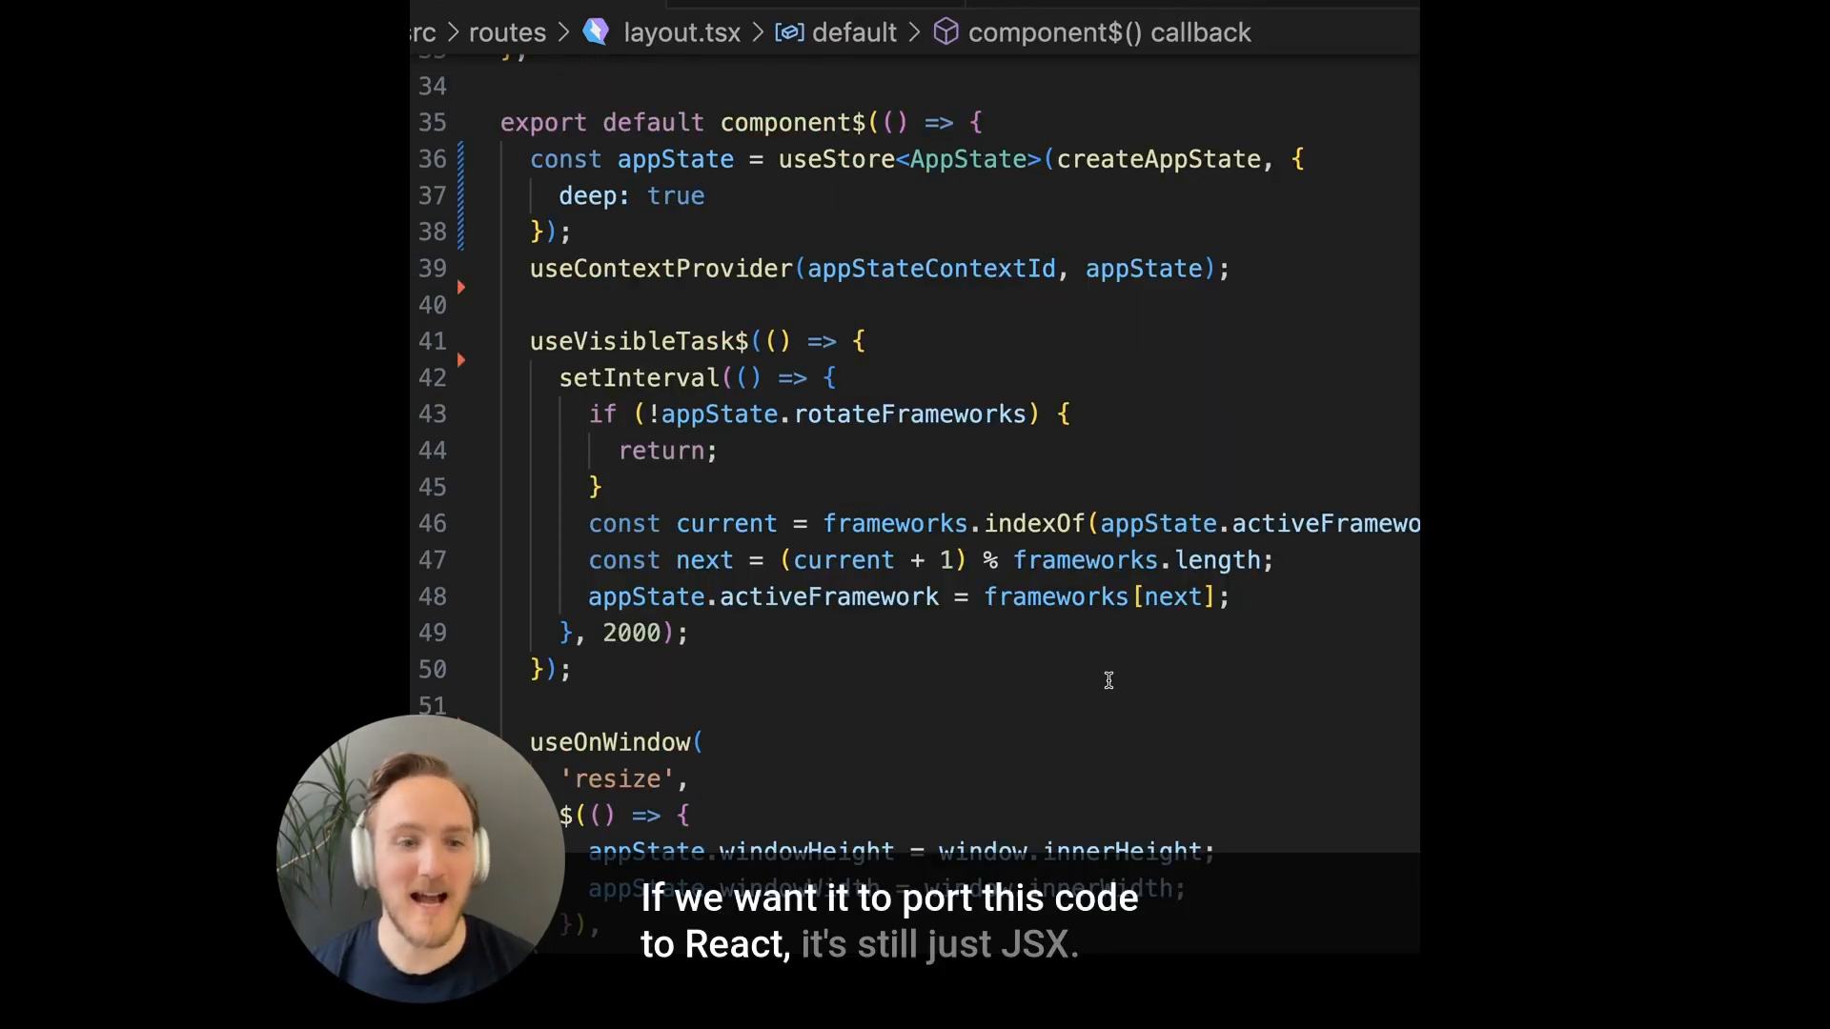
mouse_move(810, 461)
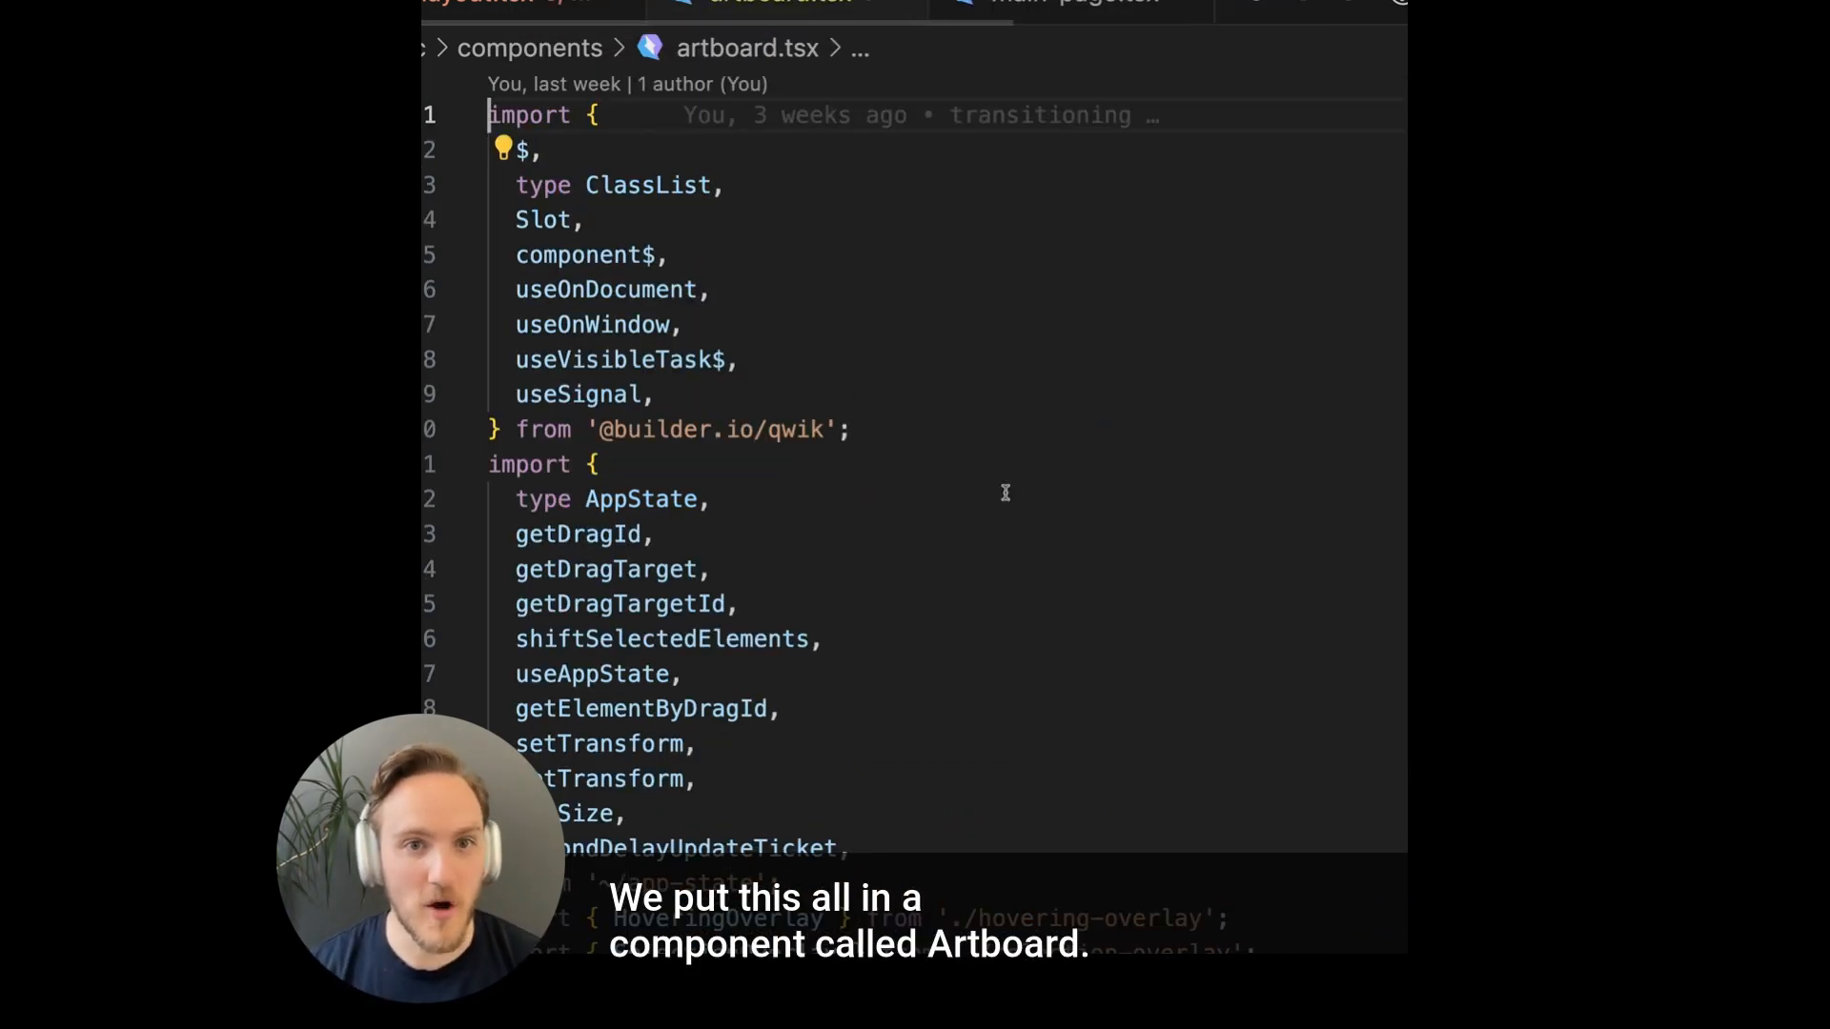
- Scroll through the Artboard component's import list in artboard.tsx
scroll(down, 3)
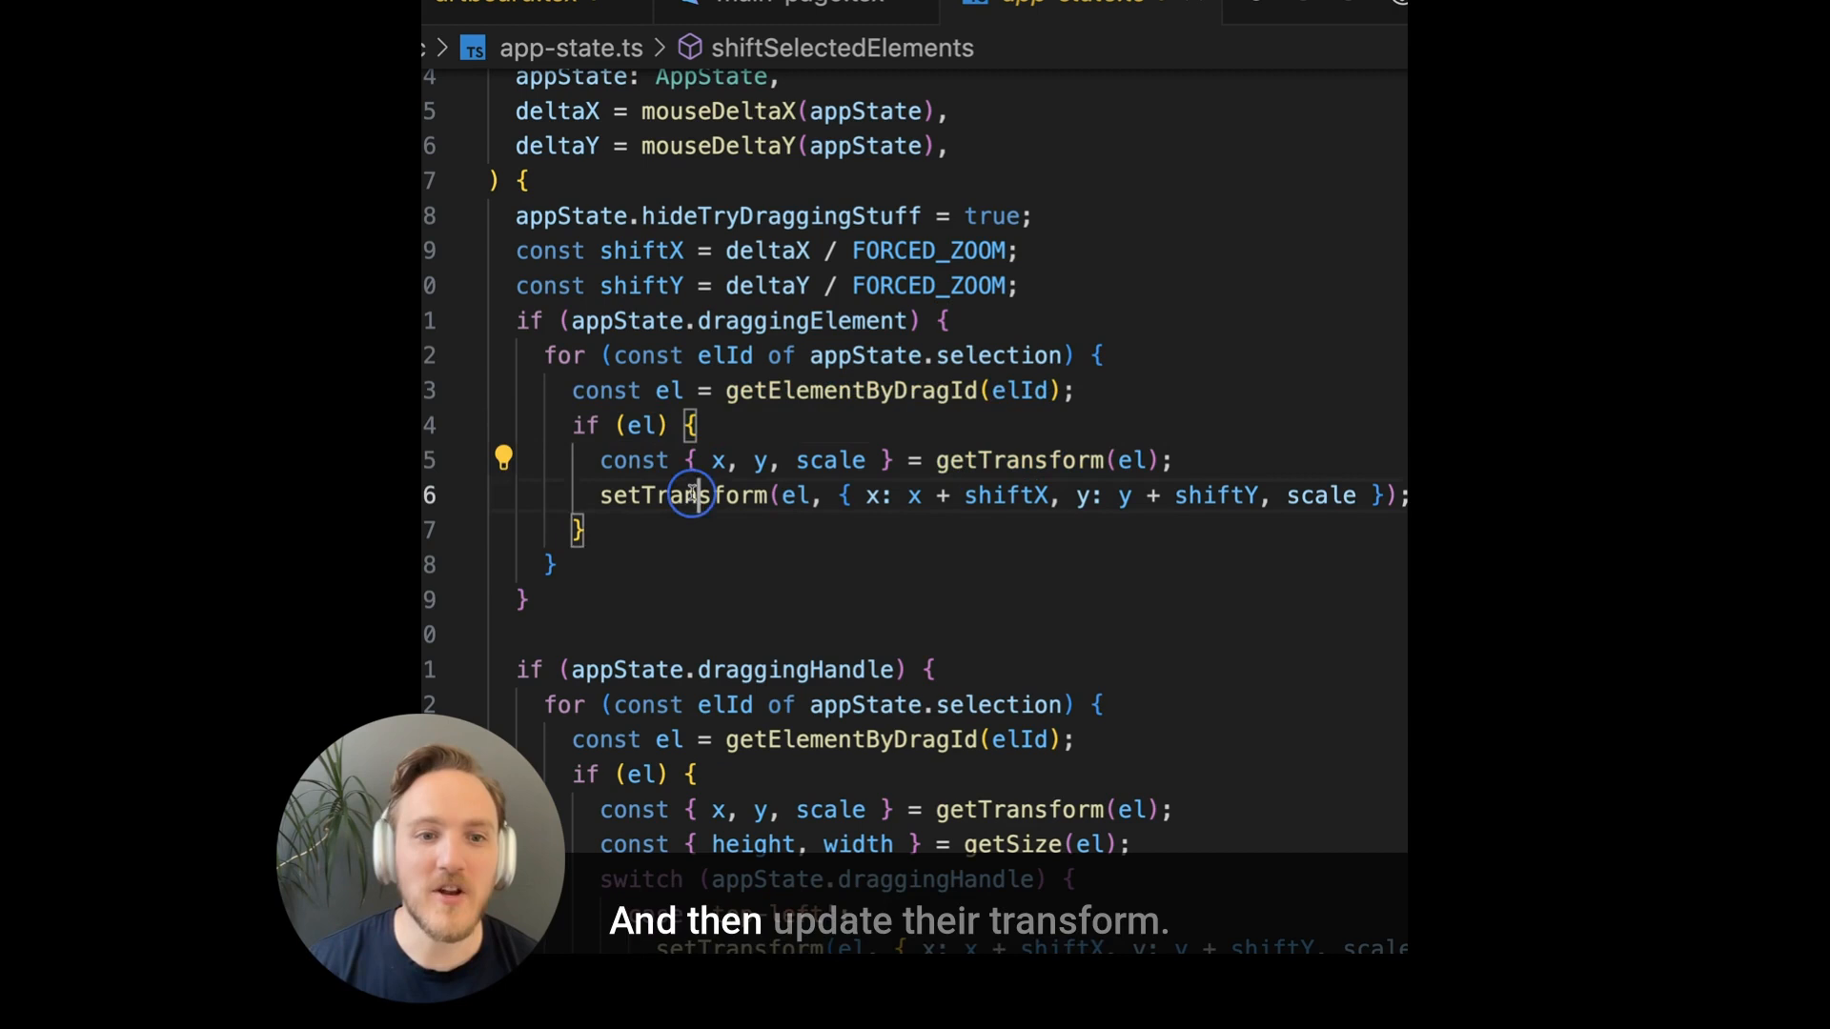
- Pick out the setTransform call in shiftSelectedElements and jump to its definition
double_click(683, 496)
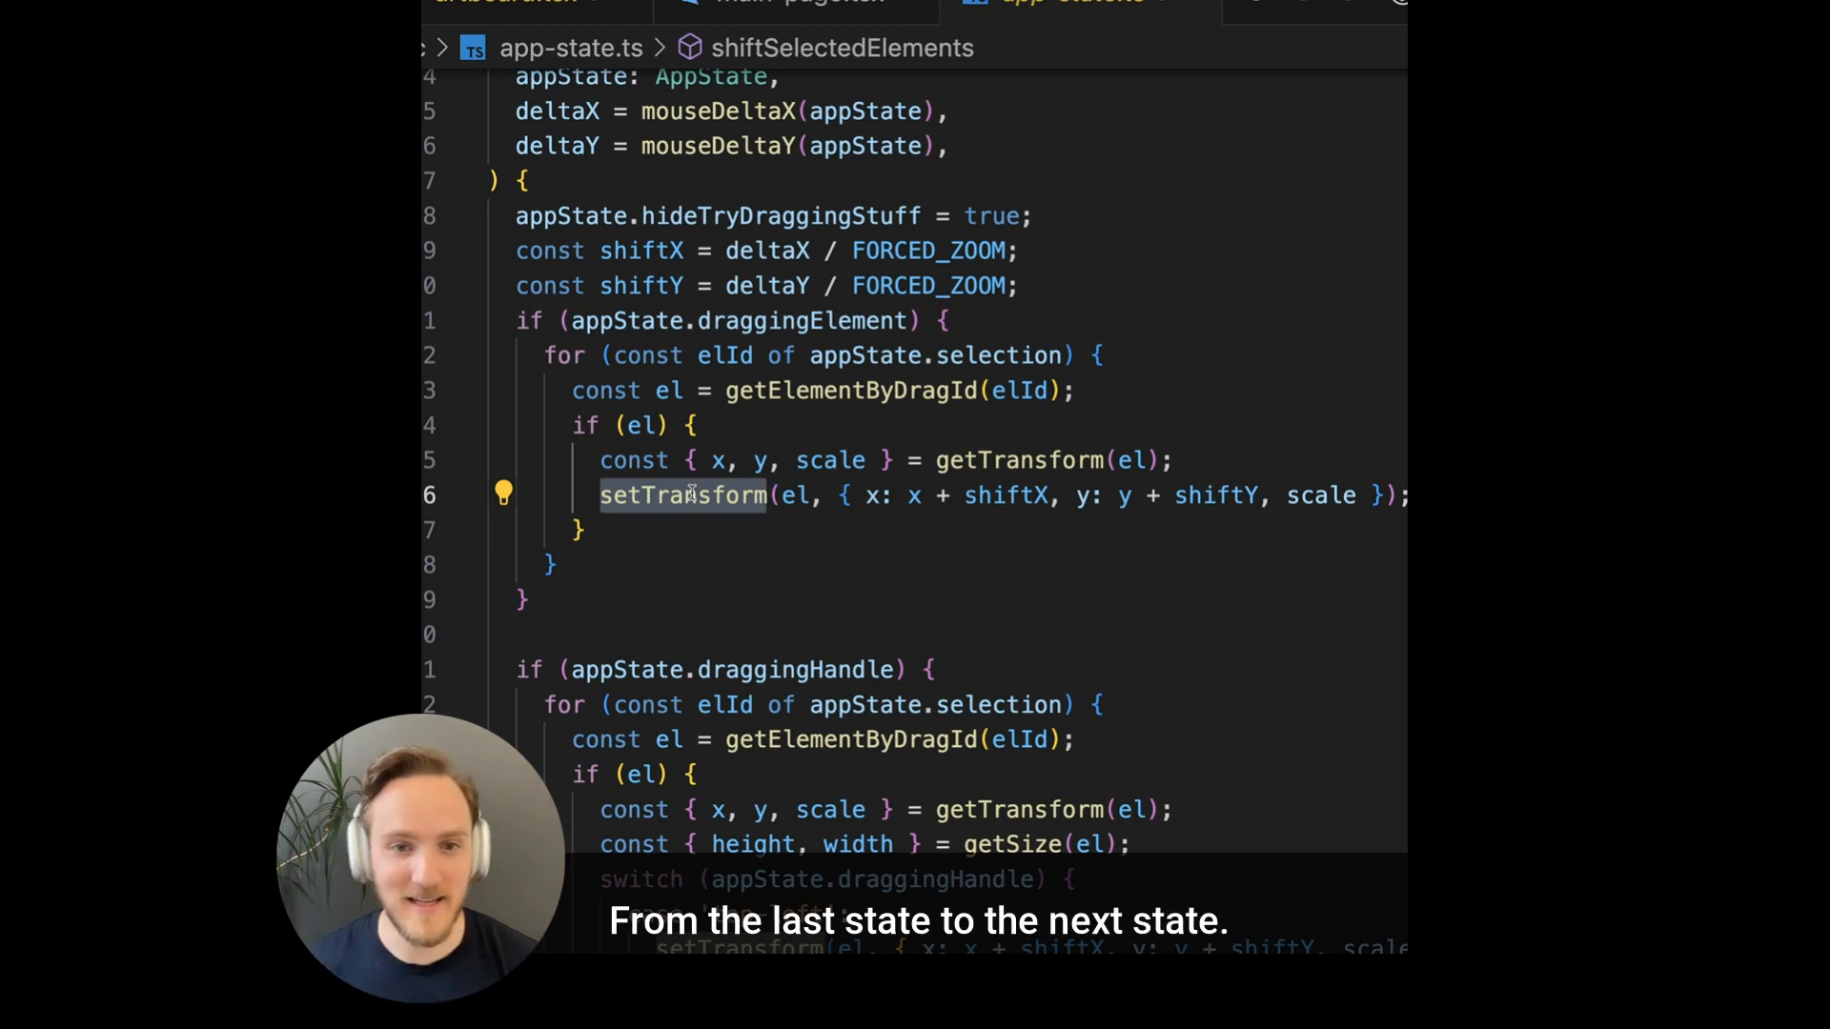
click(869, 497)
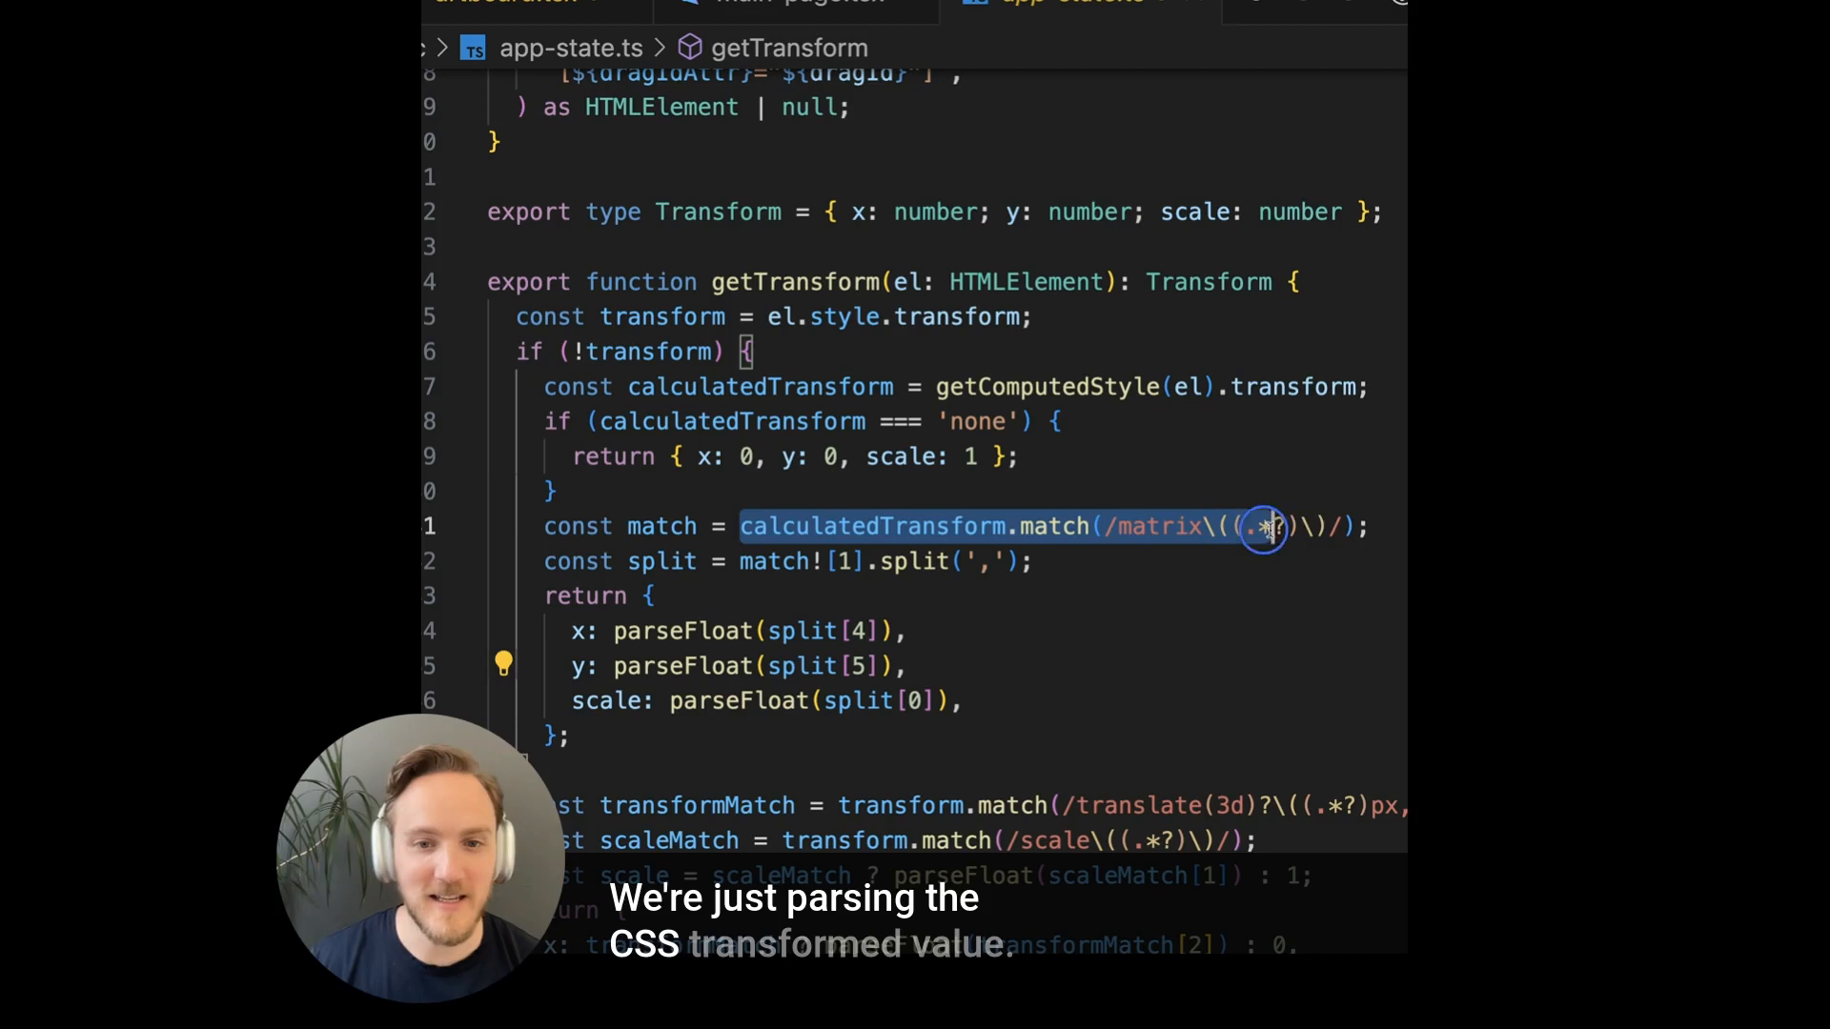
- Review the getTransform and setTransform helper definitions further down app-state.ts
scroll(down, 3)
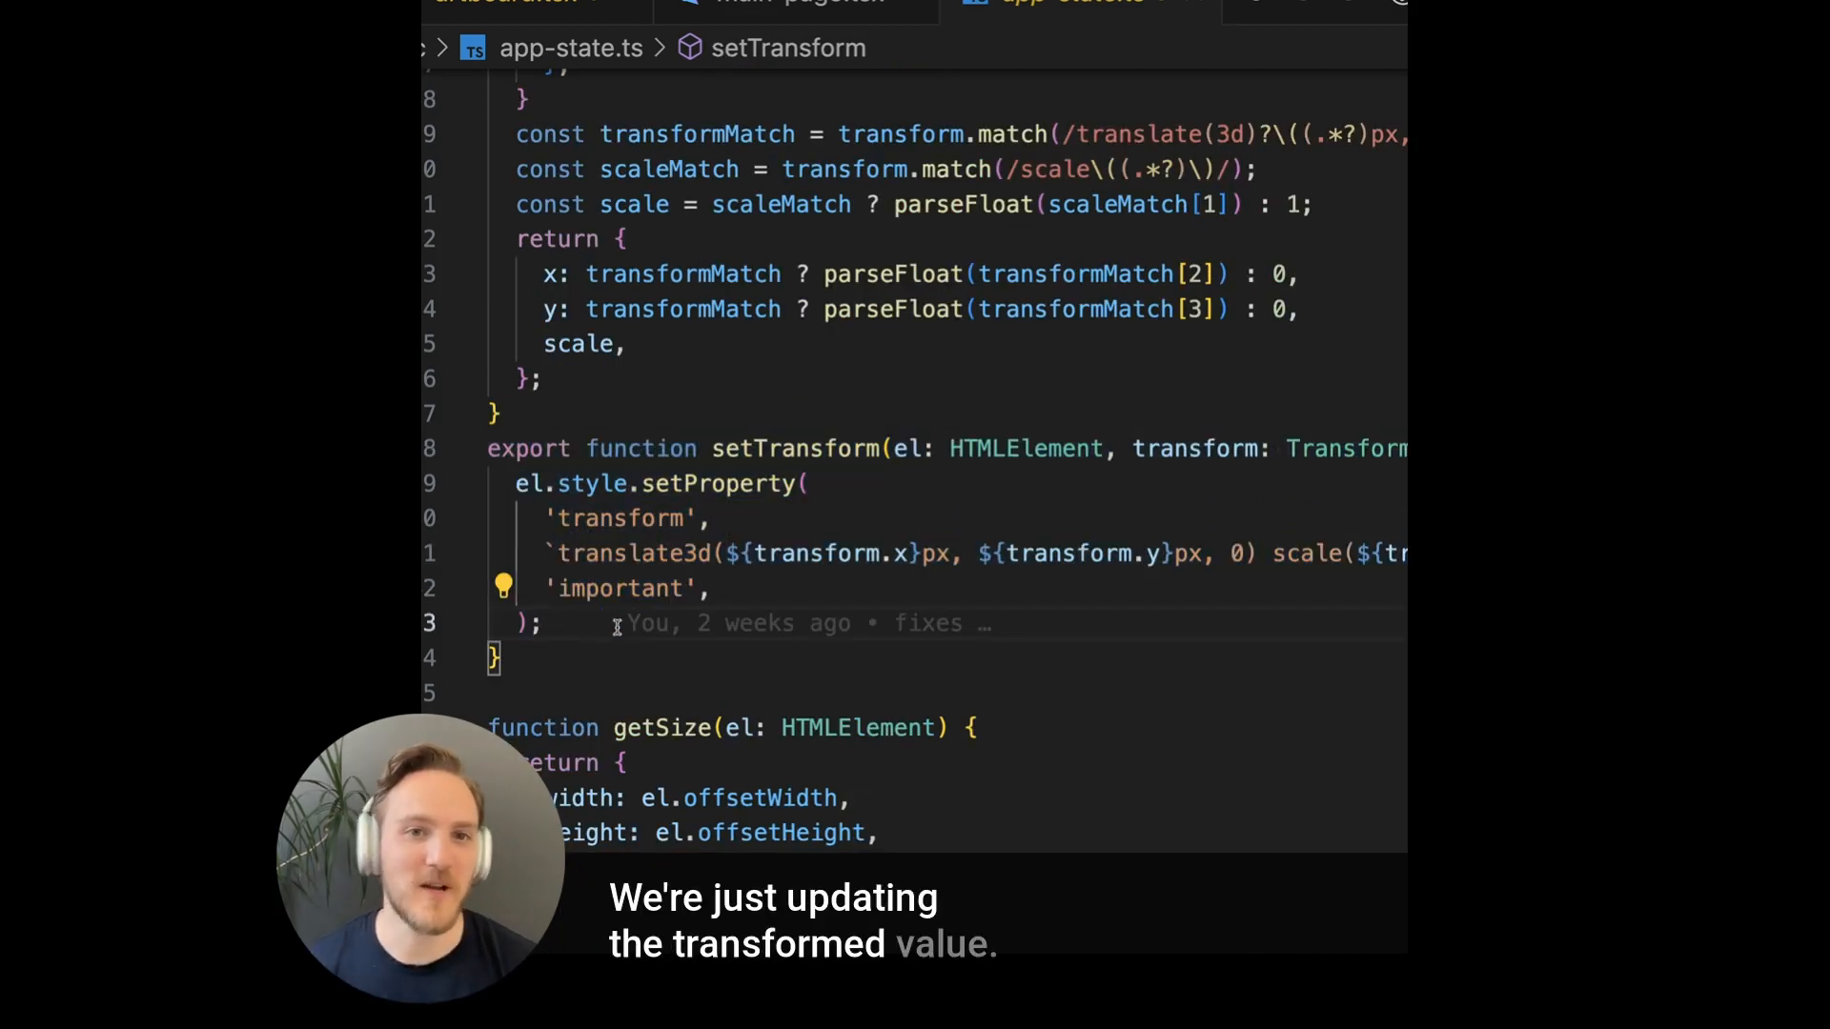
double_click(635, 553)
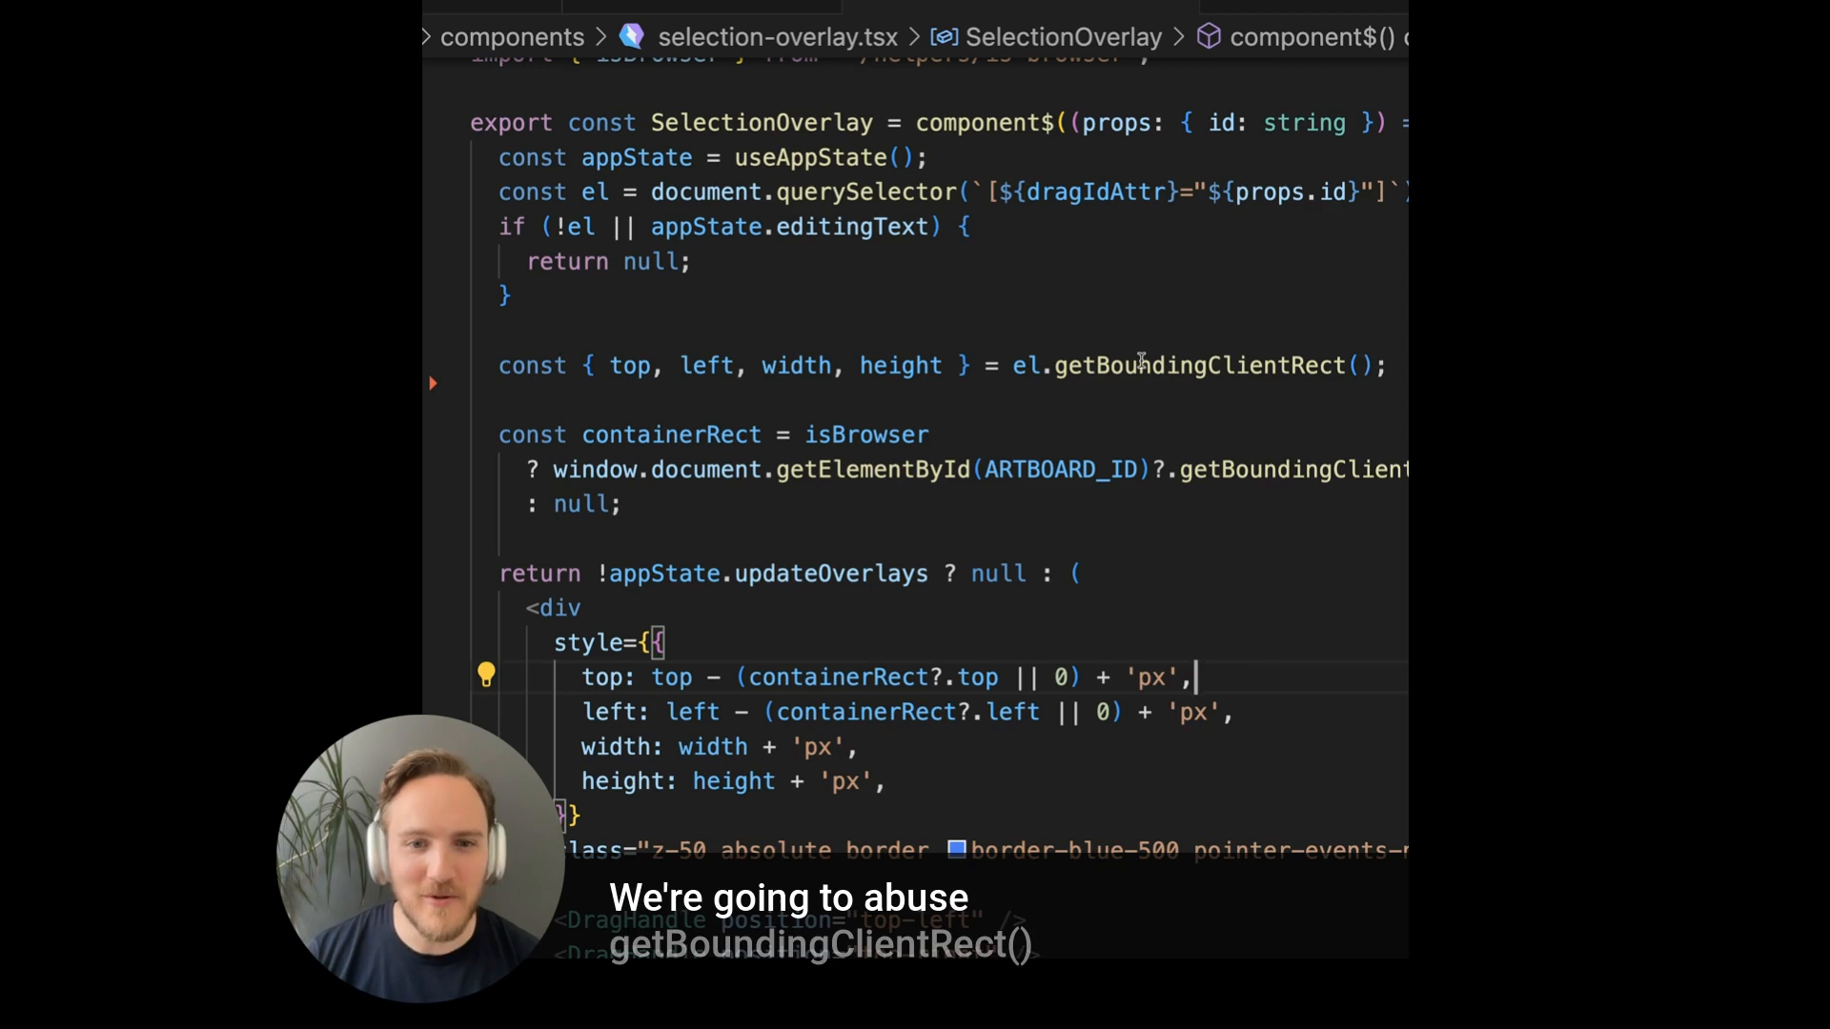
- Highlight the getBoundingClientRect call and the overlay's border/layering class list in selection-overlay.tsx
double_click(1144, 364)
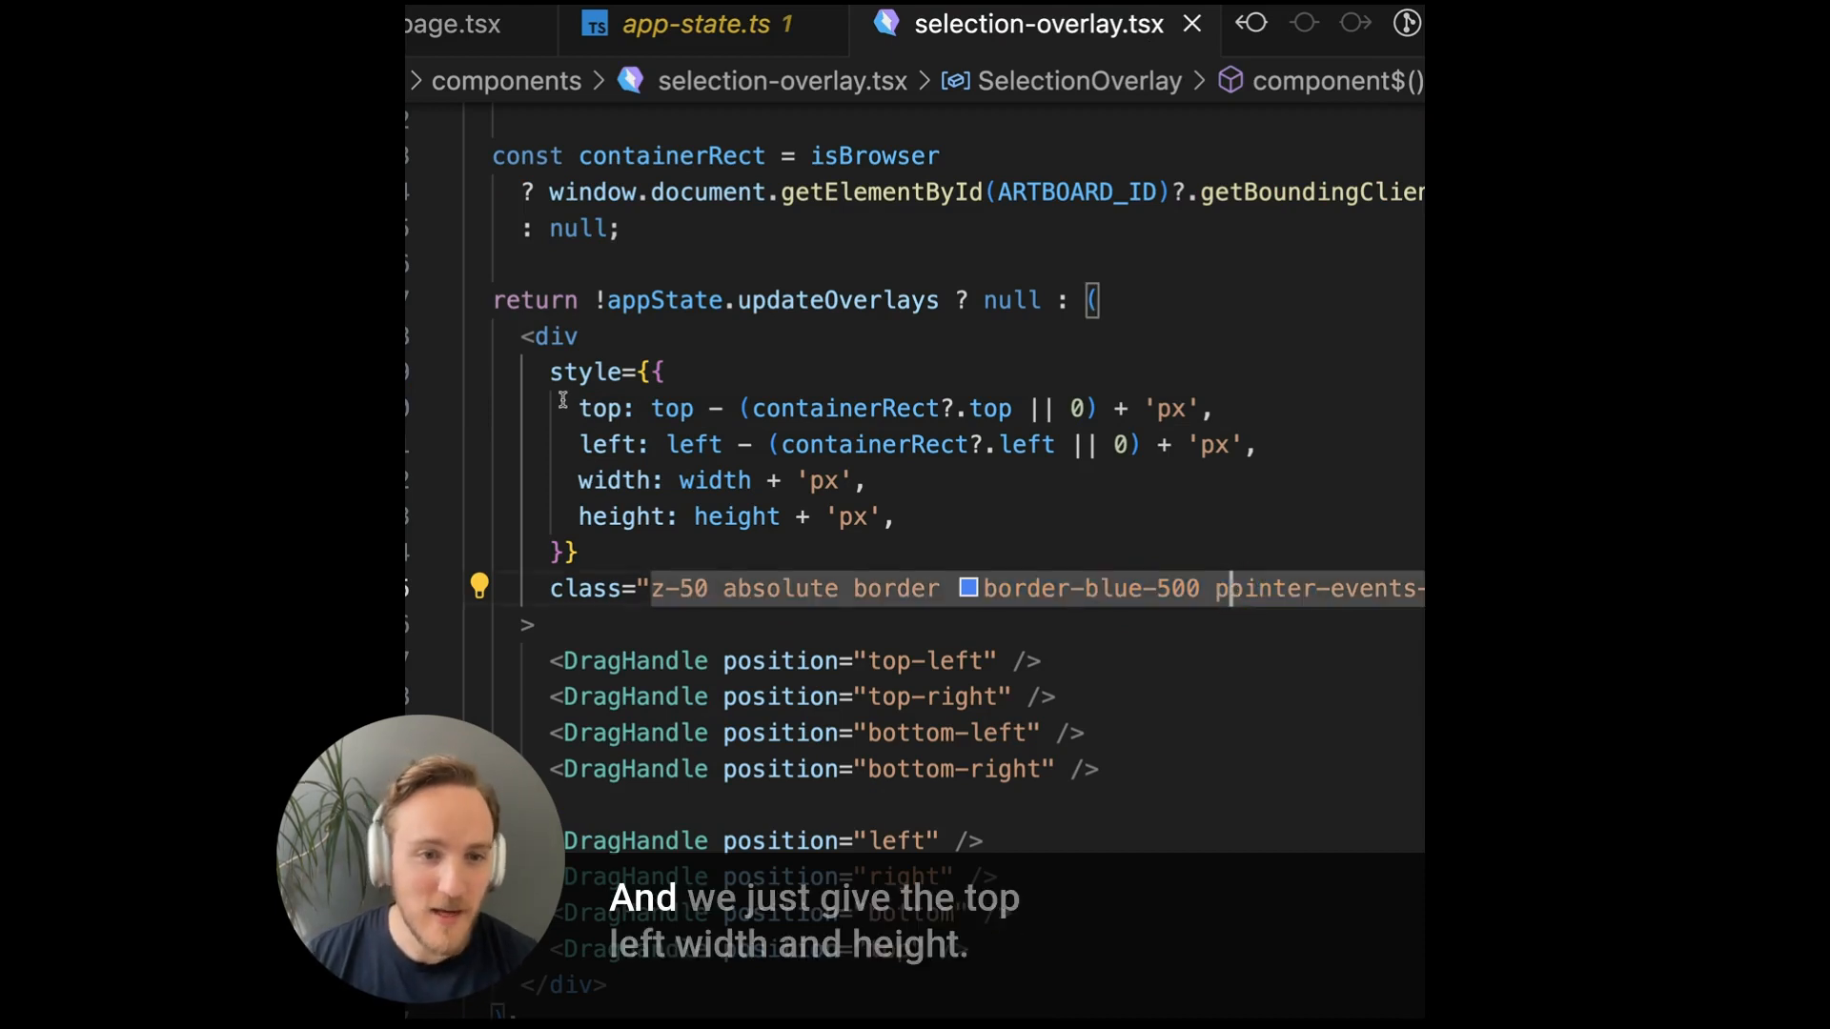
drag(577, 408, 902, 516)
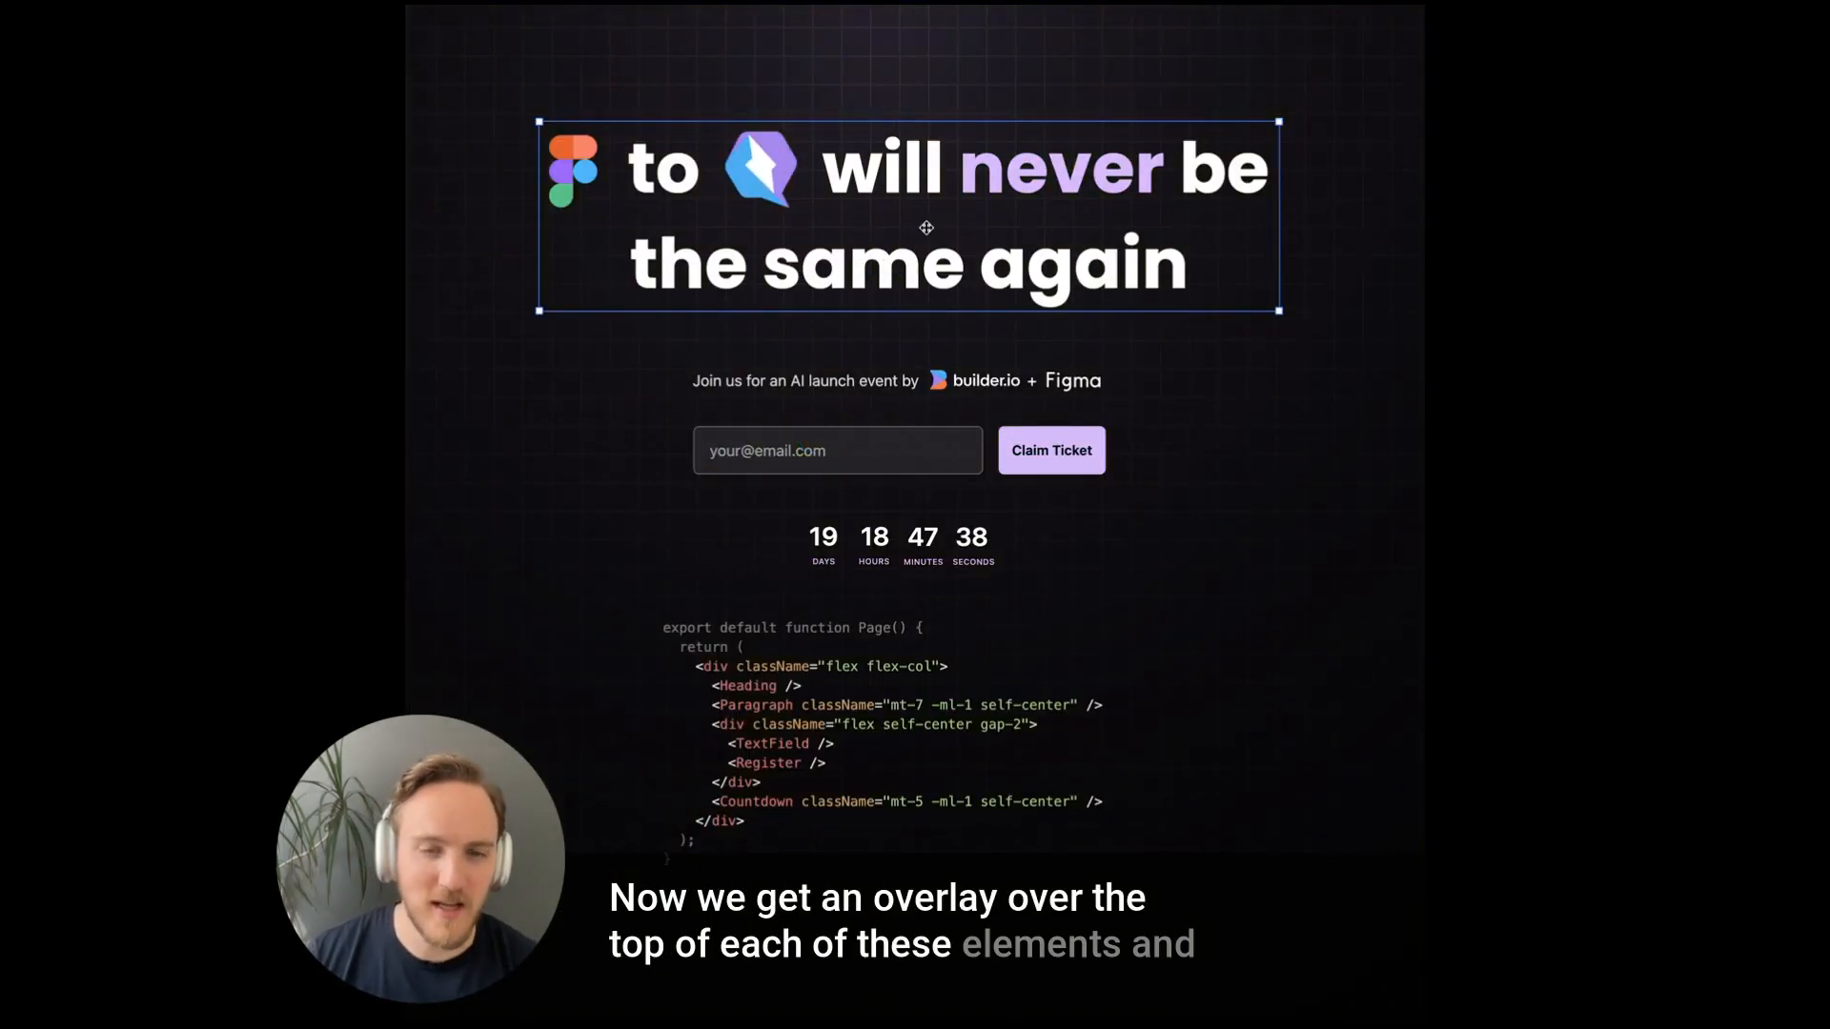
- Select the launch page heading in the demo so its overlay handles appear
drag(926, 227, 955, 201)
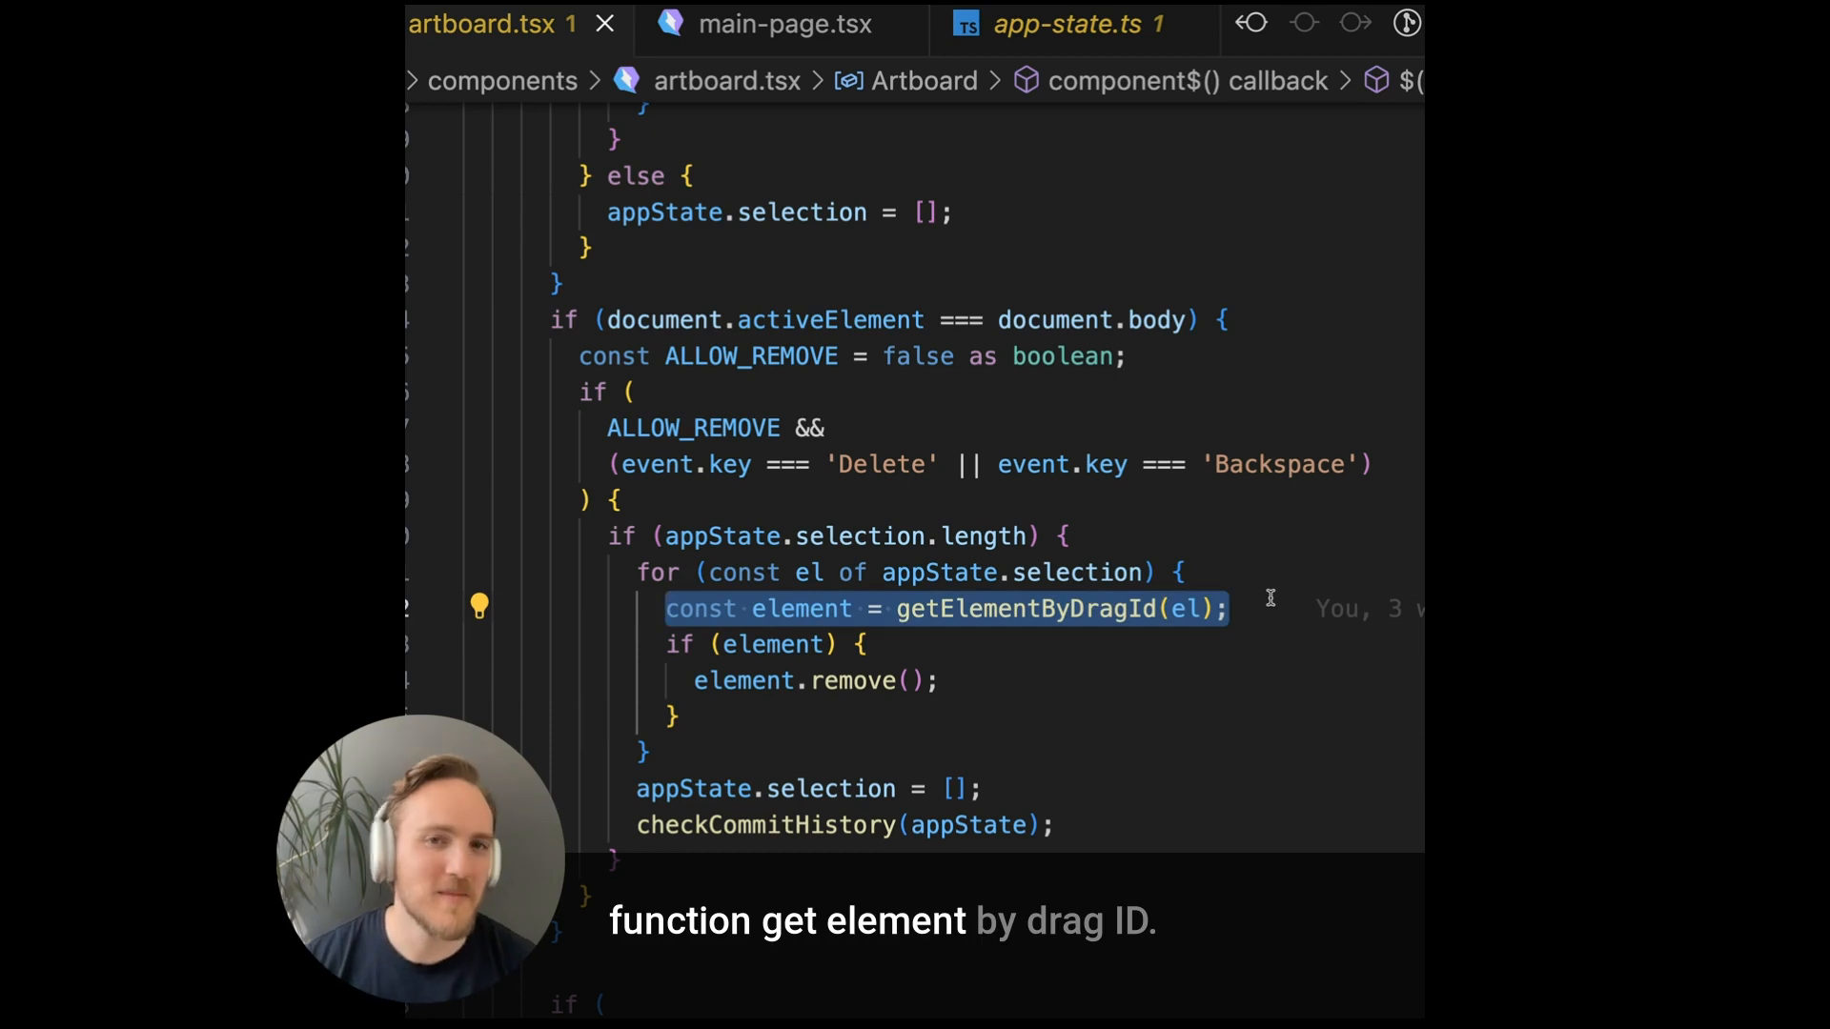
mouse_move(1120, 417)
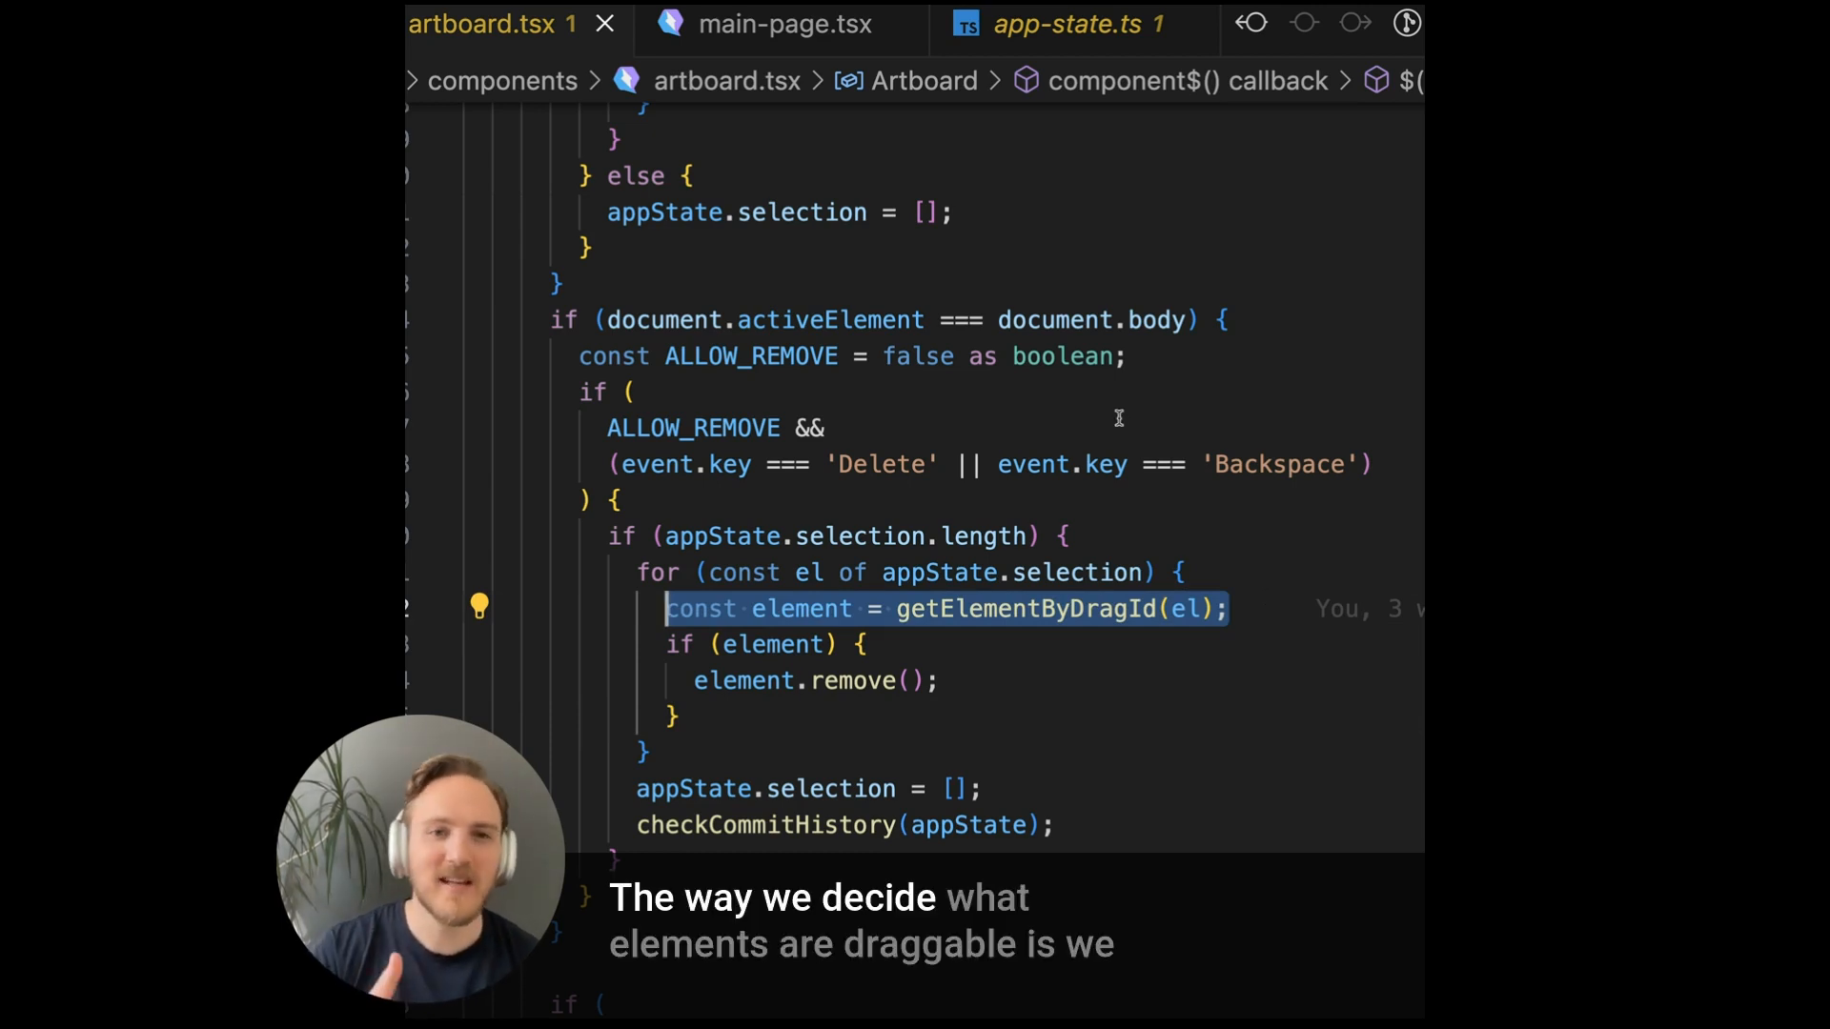
- Switch to artboard.tsx to show the keydown handler's getElementByDragId lookup
click(752, 25)
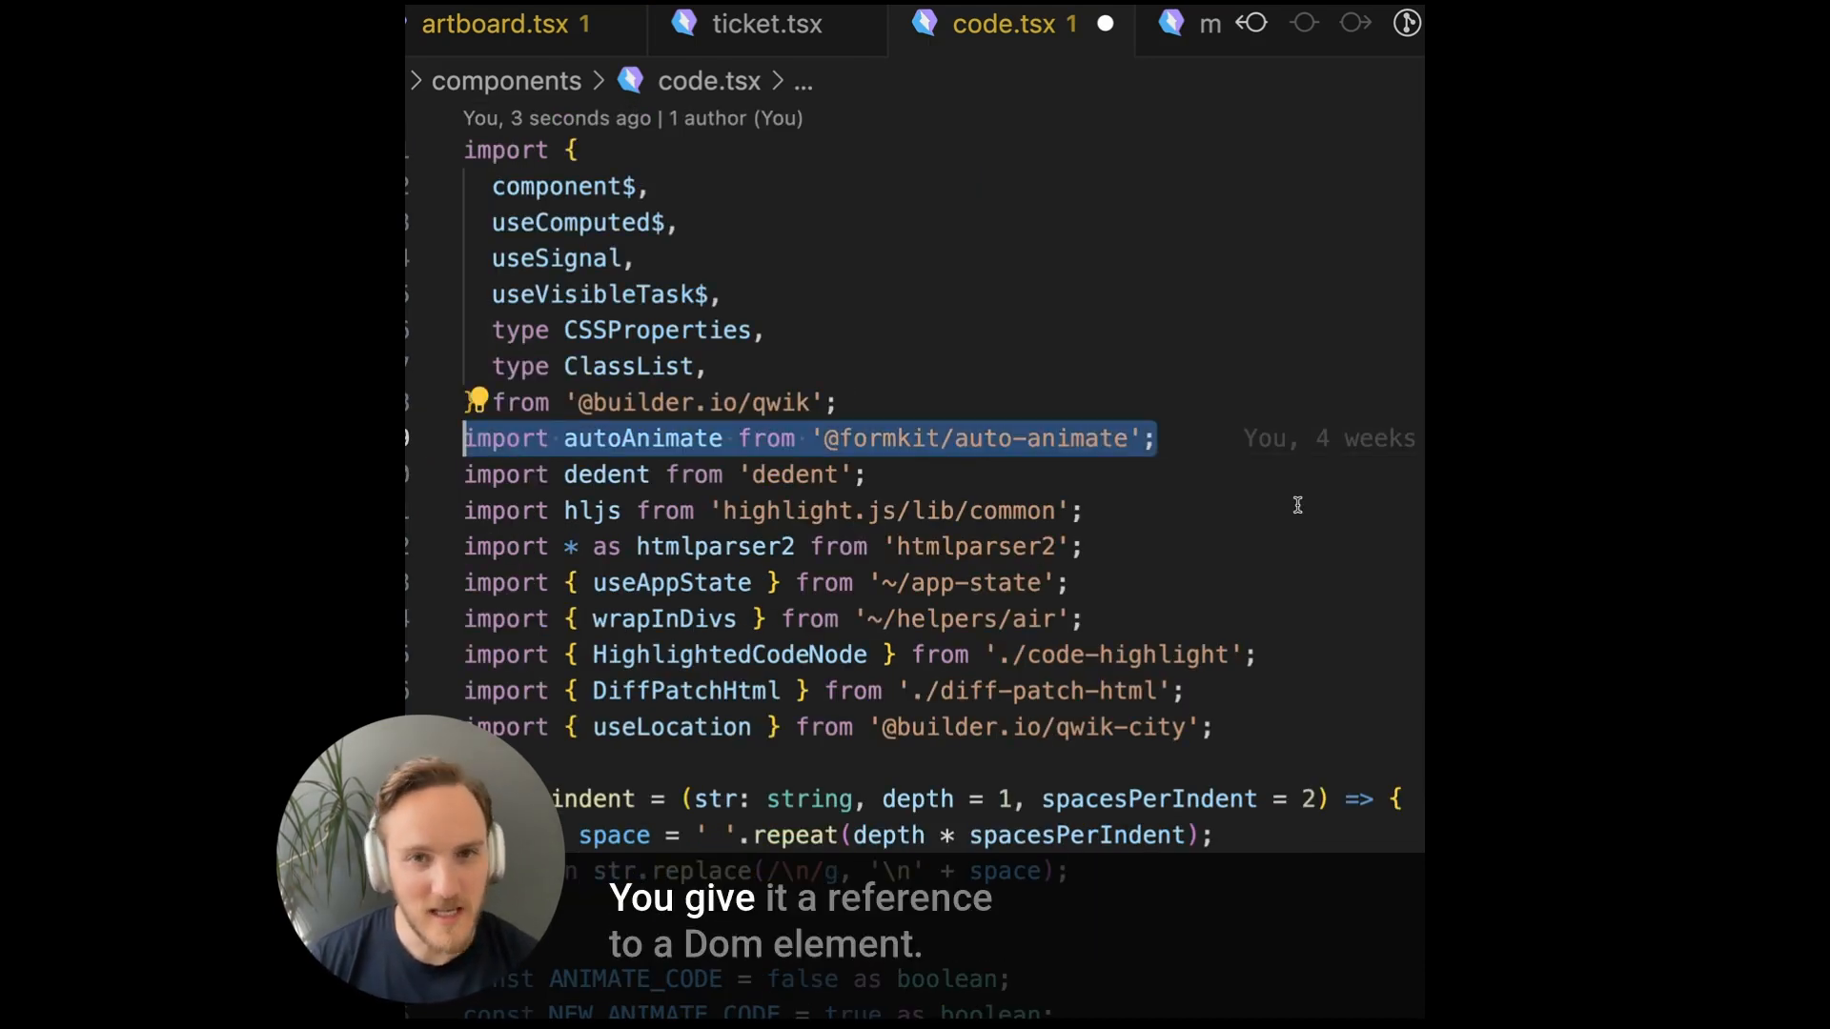
scroll(down, 3)
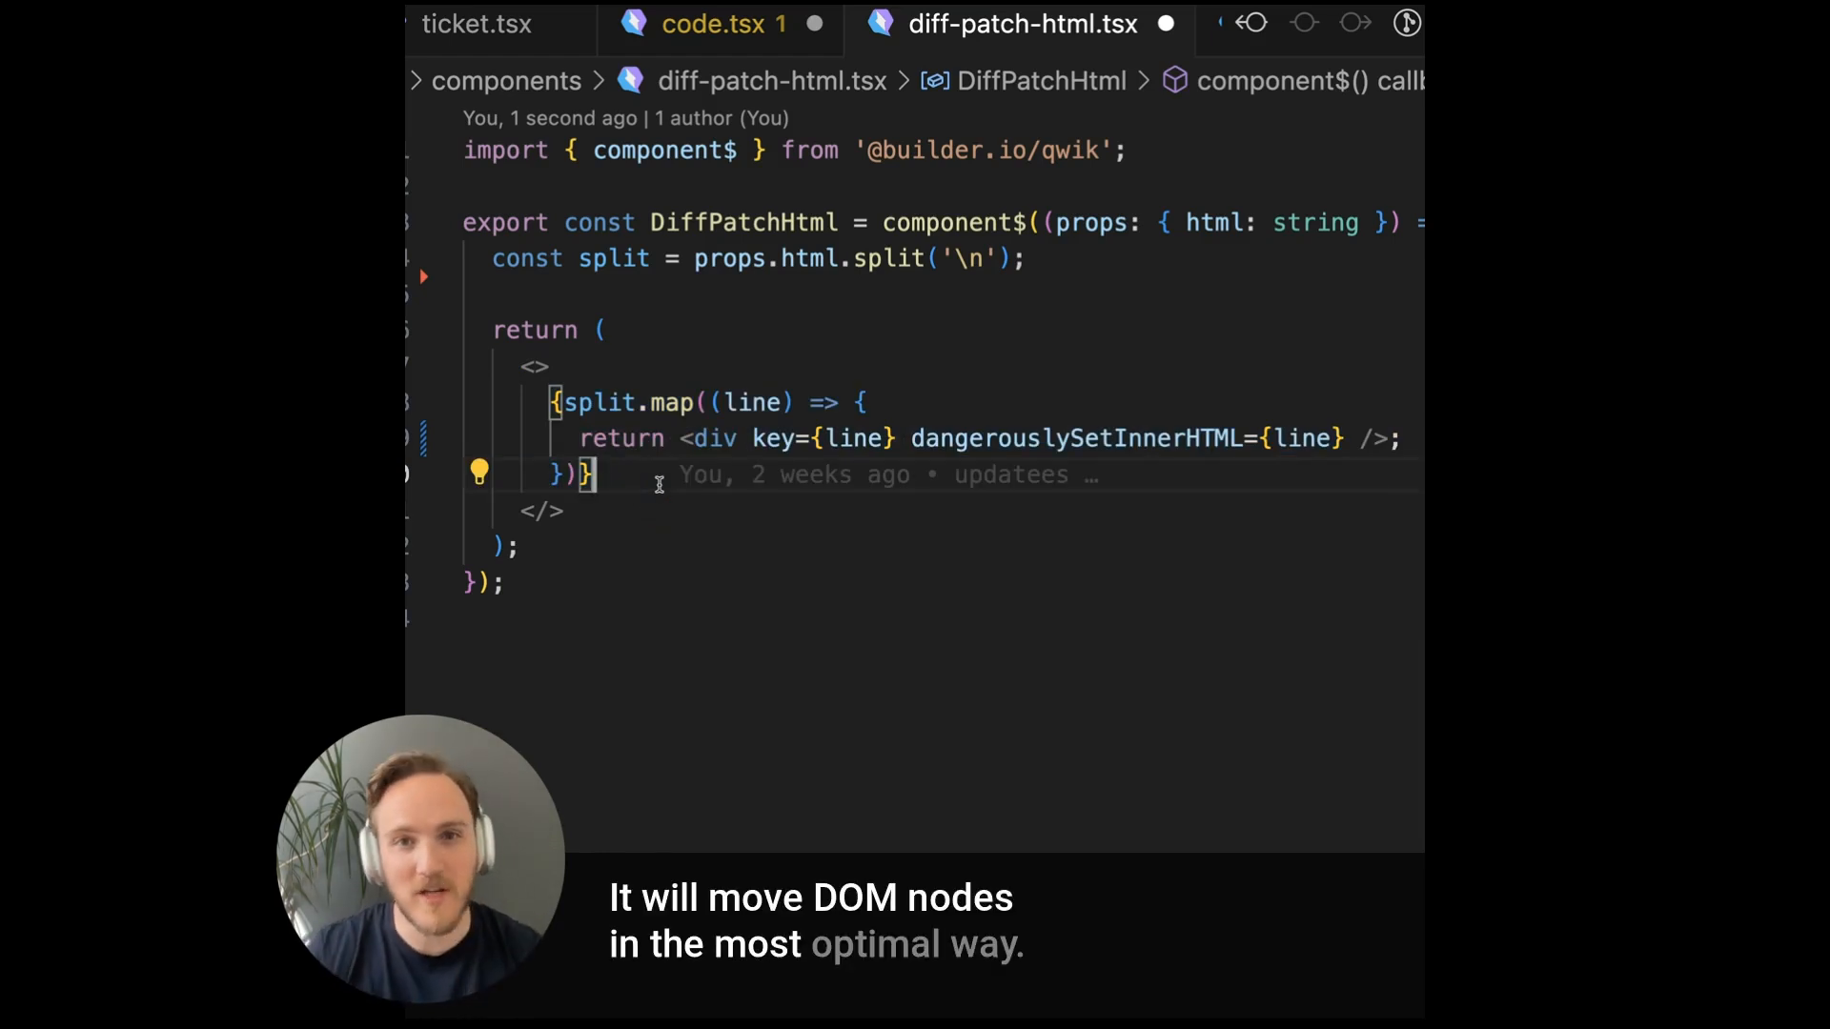
- Place the caret in DiffPatchHtml's split.map block that renders one div per line
double_click(871, 438)
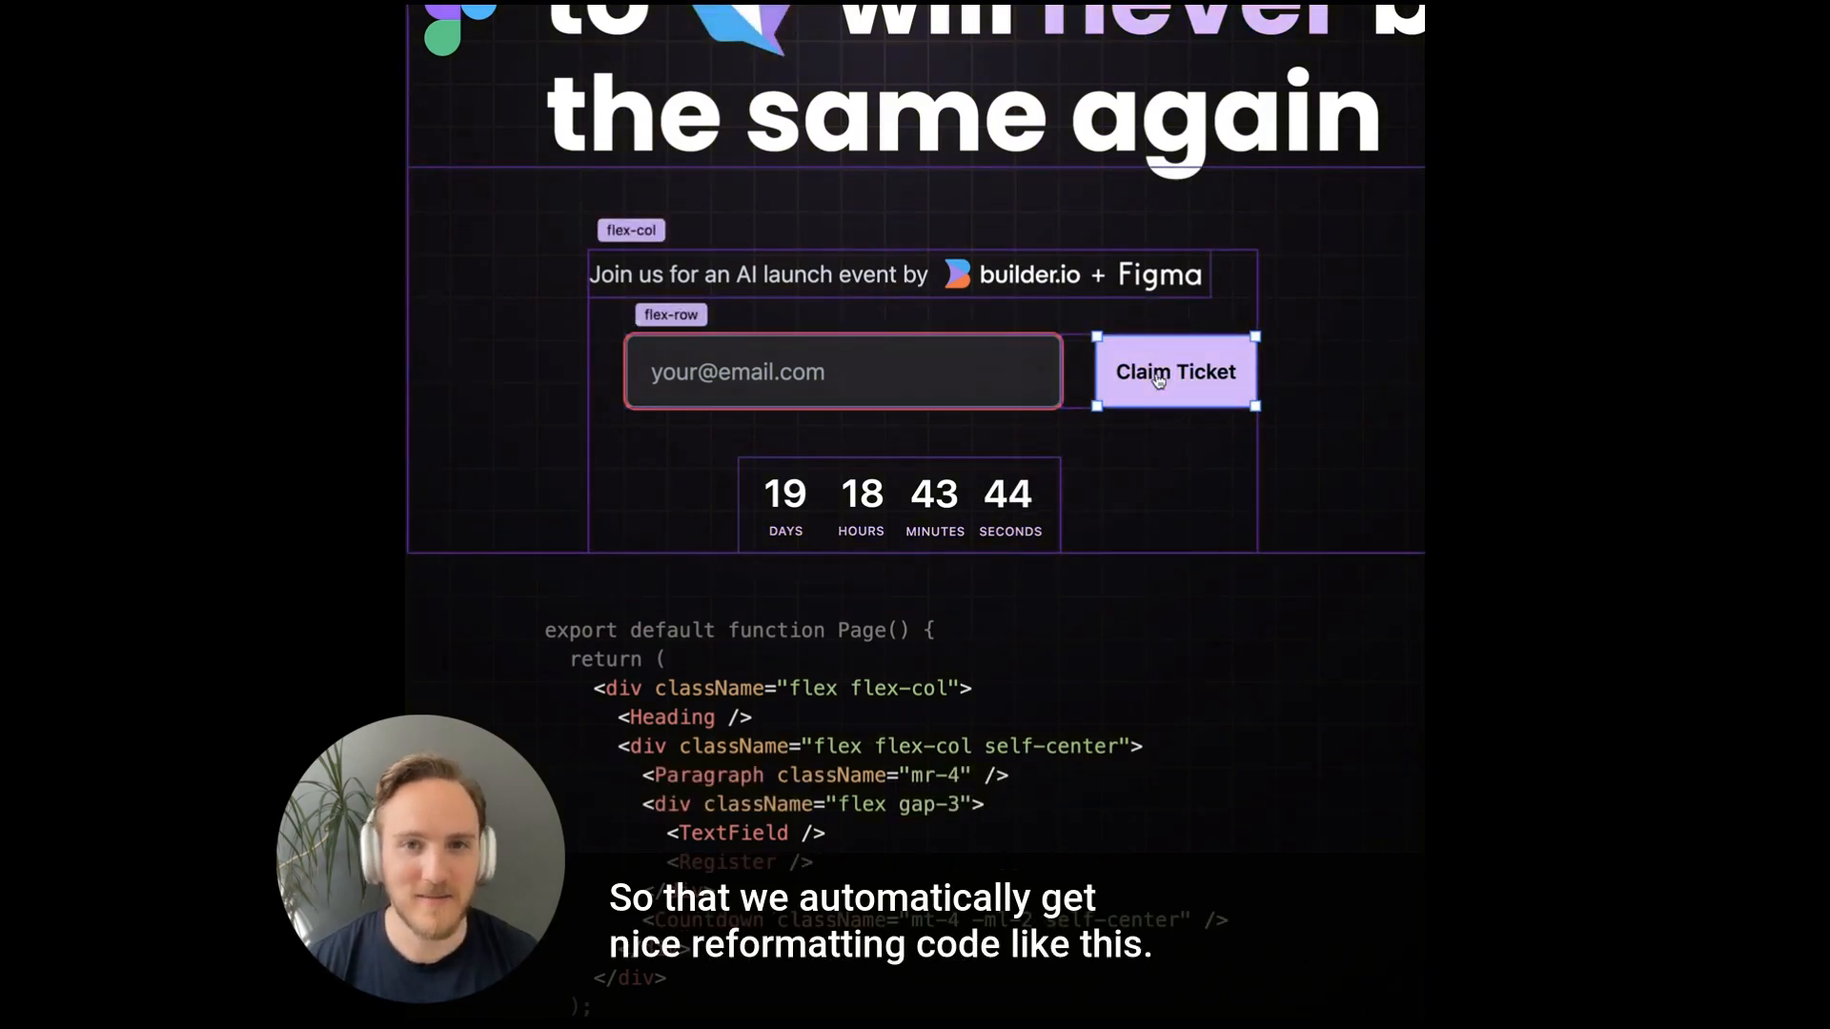
- Claim a ticket on the demo and move the Vue sticker around on the ticket
click(1159, 374)
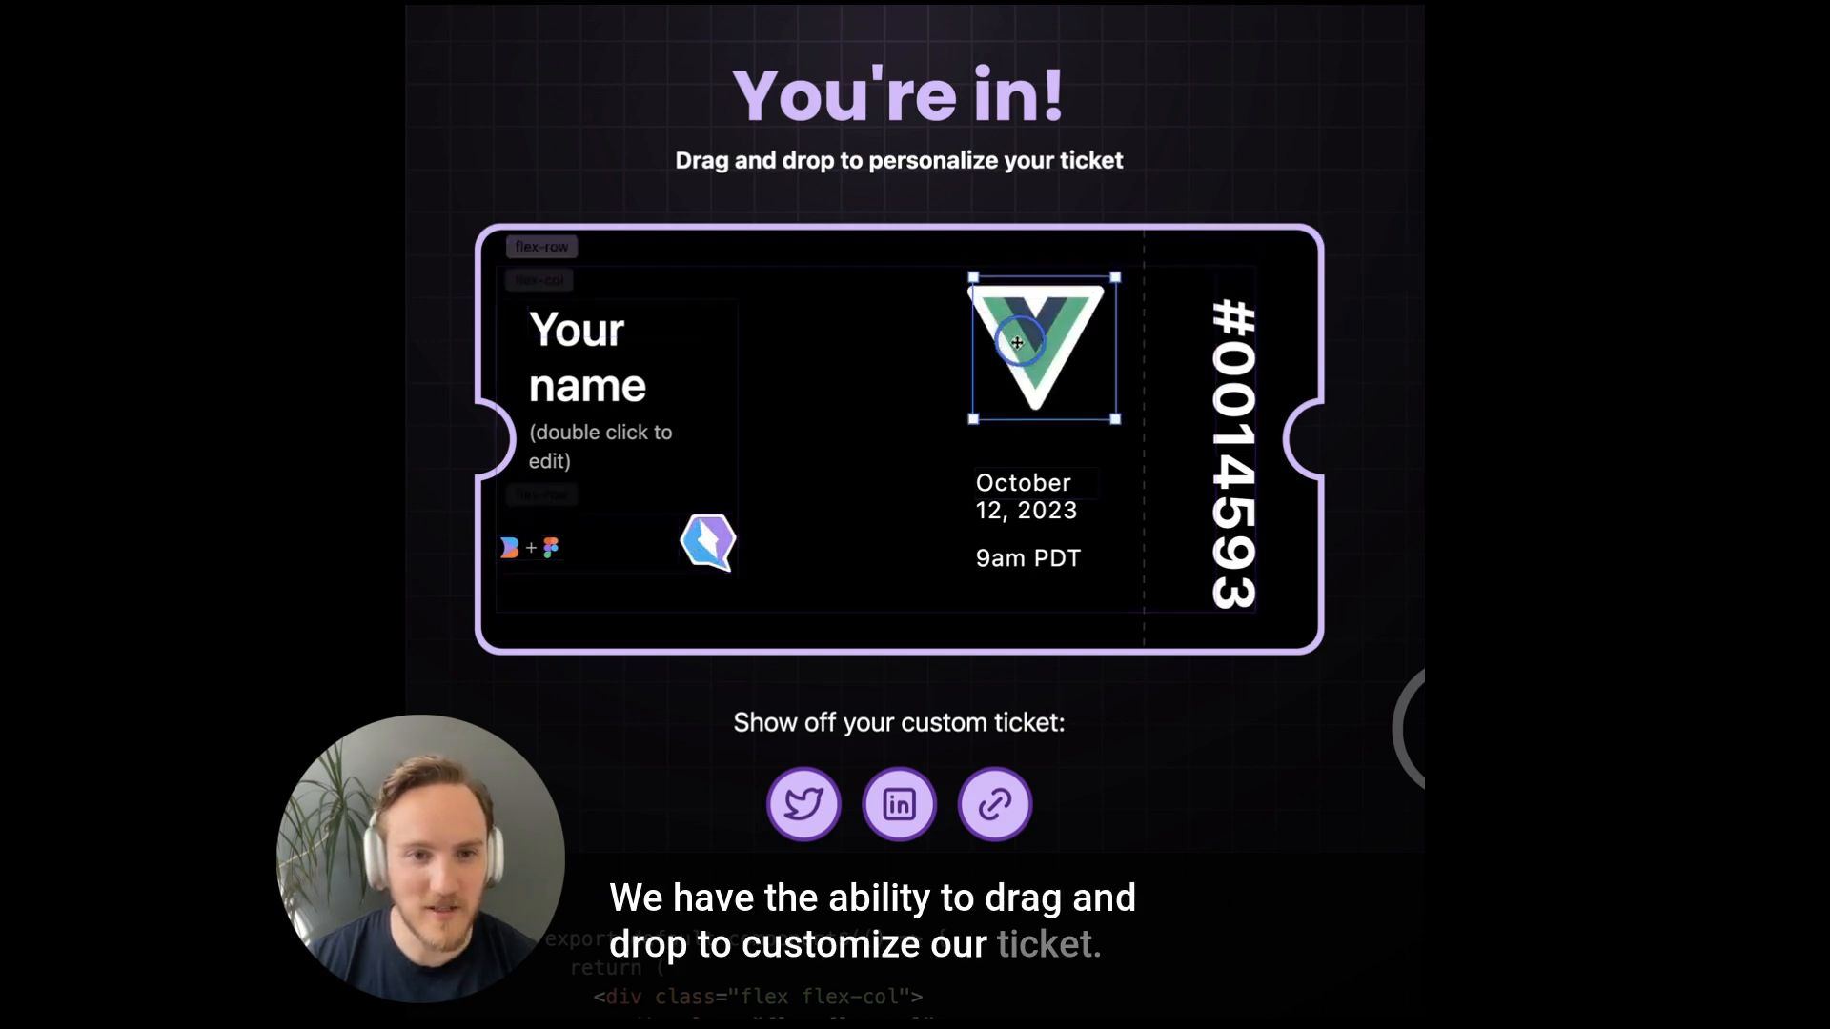
drag(1039, 346, 884, 385)
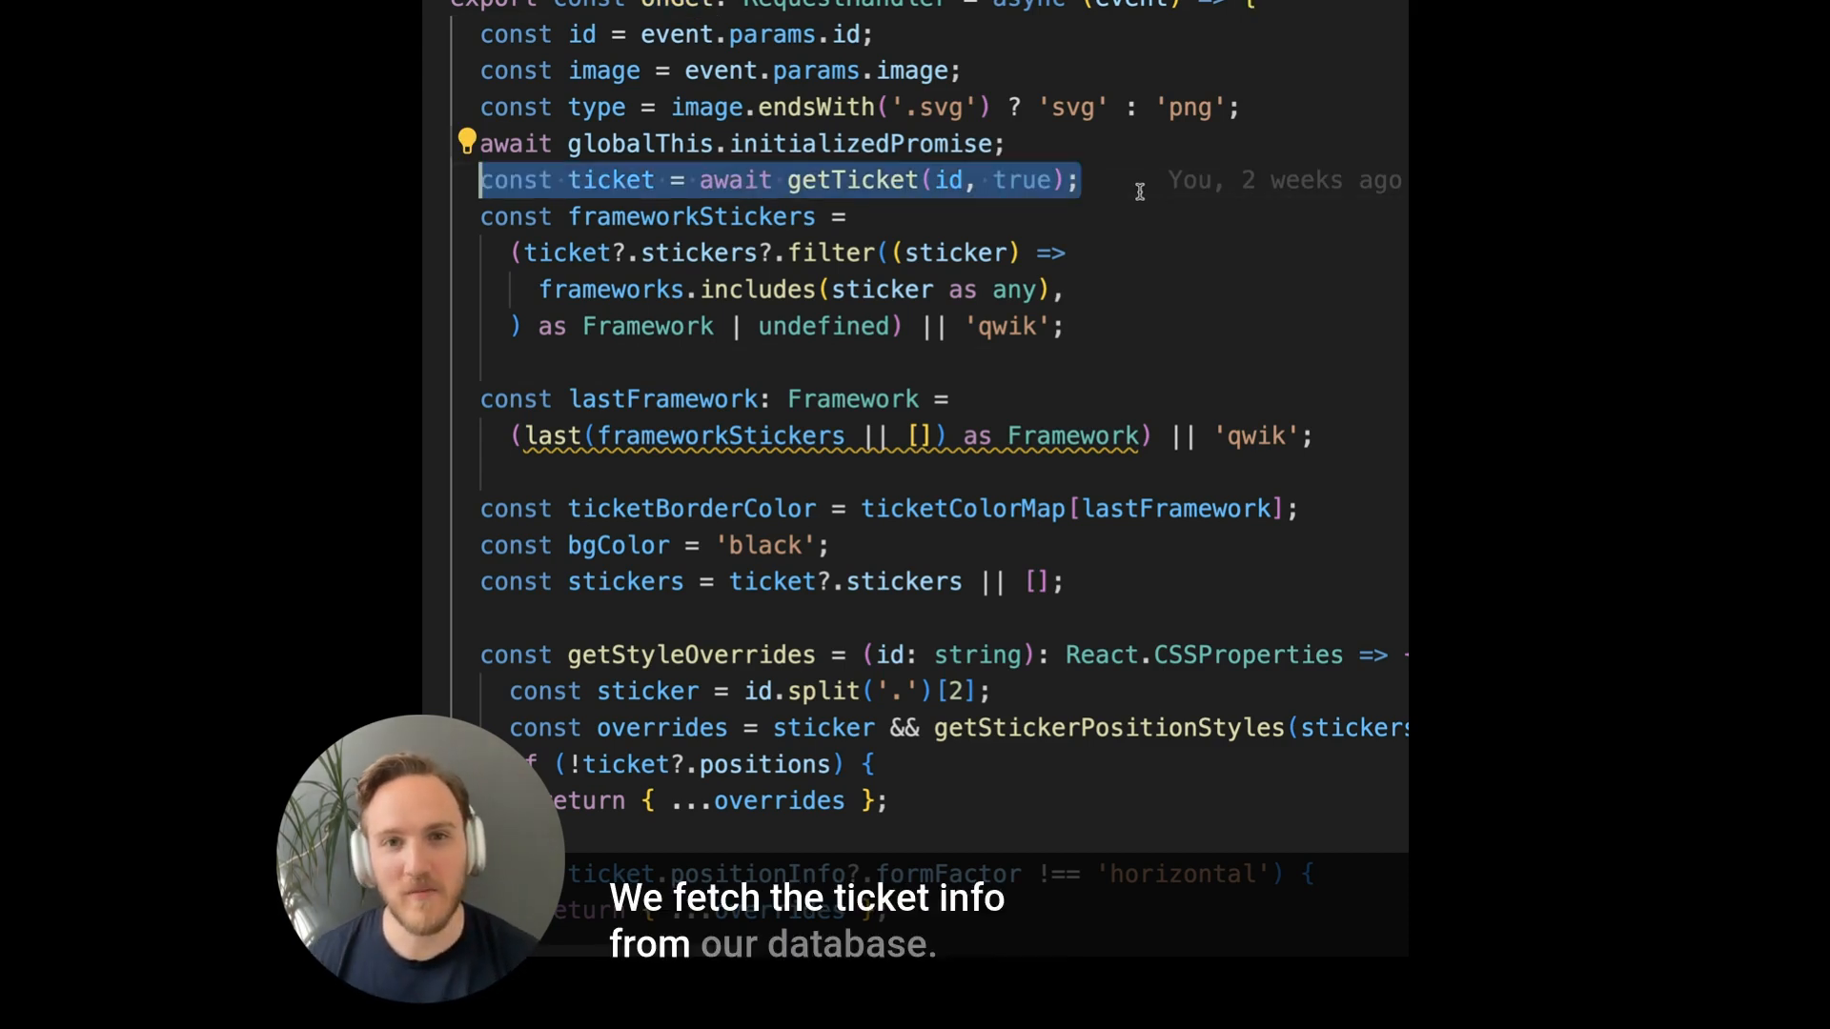
- Scroll through the ticket image handler's satori JSX rendering each sticker
scroll(down, 3)
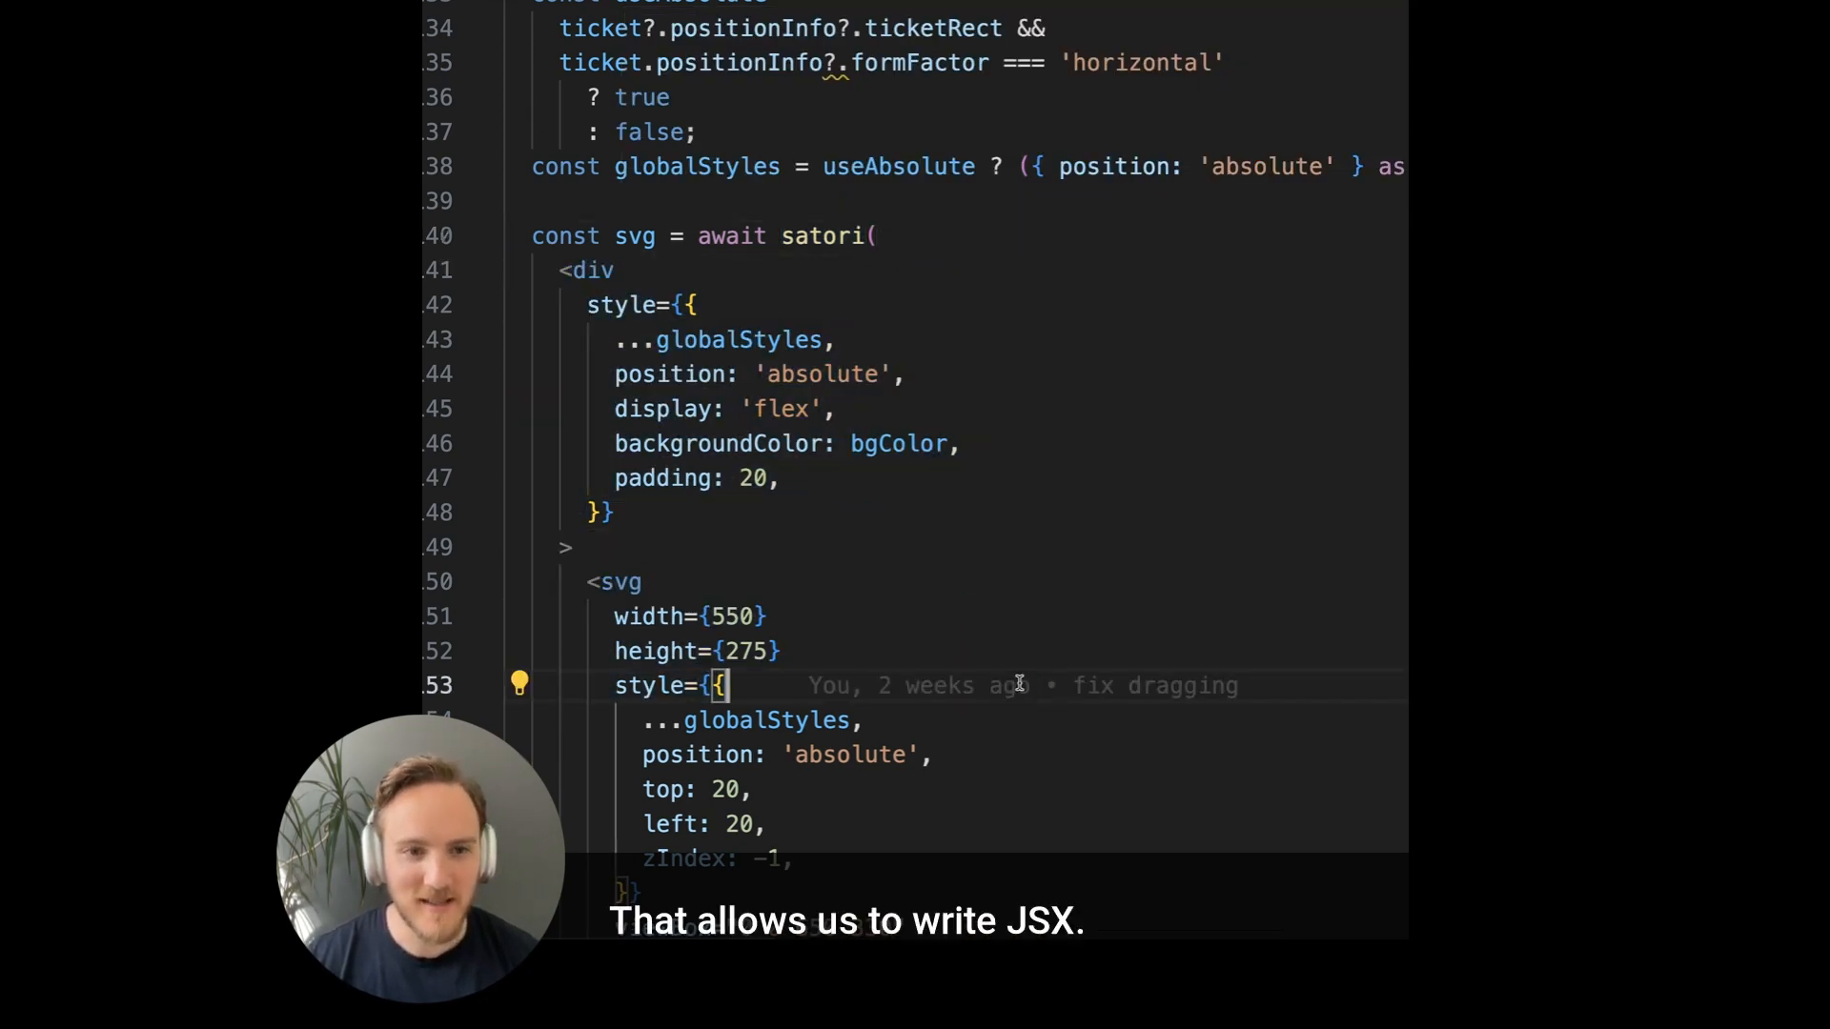
scroll(down, 3)
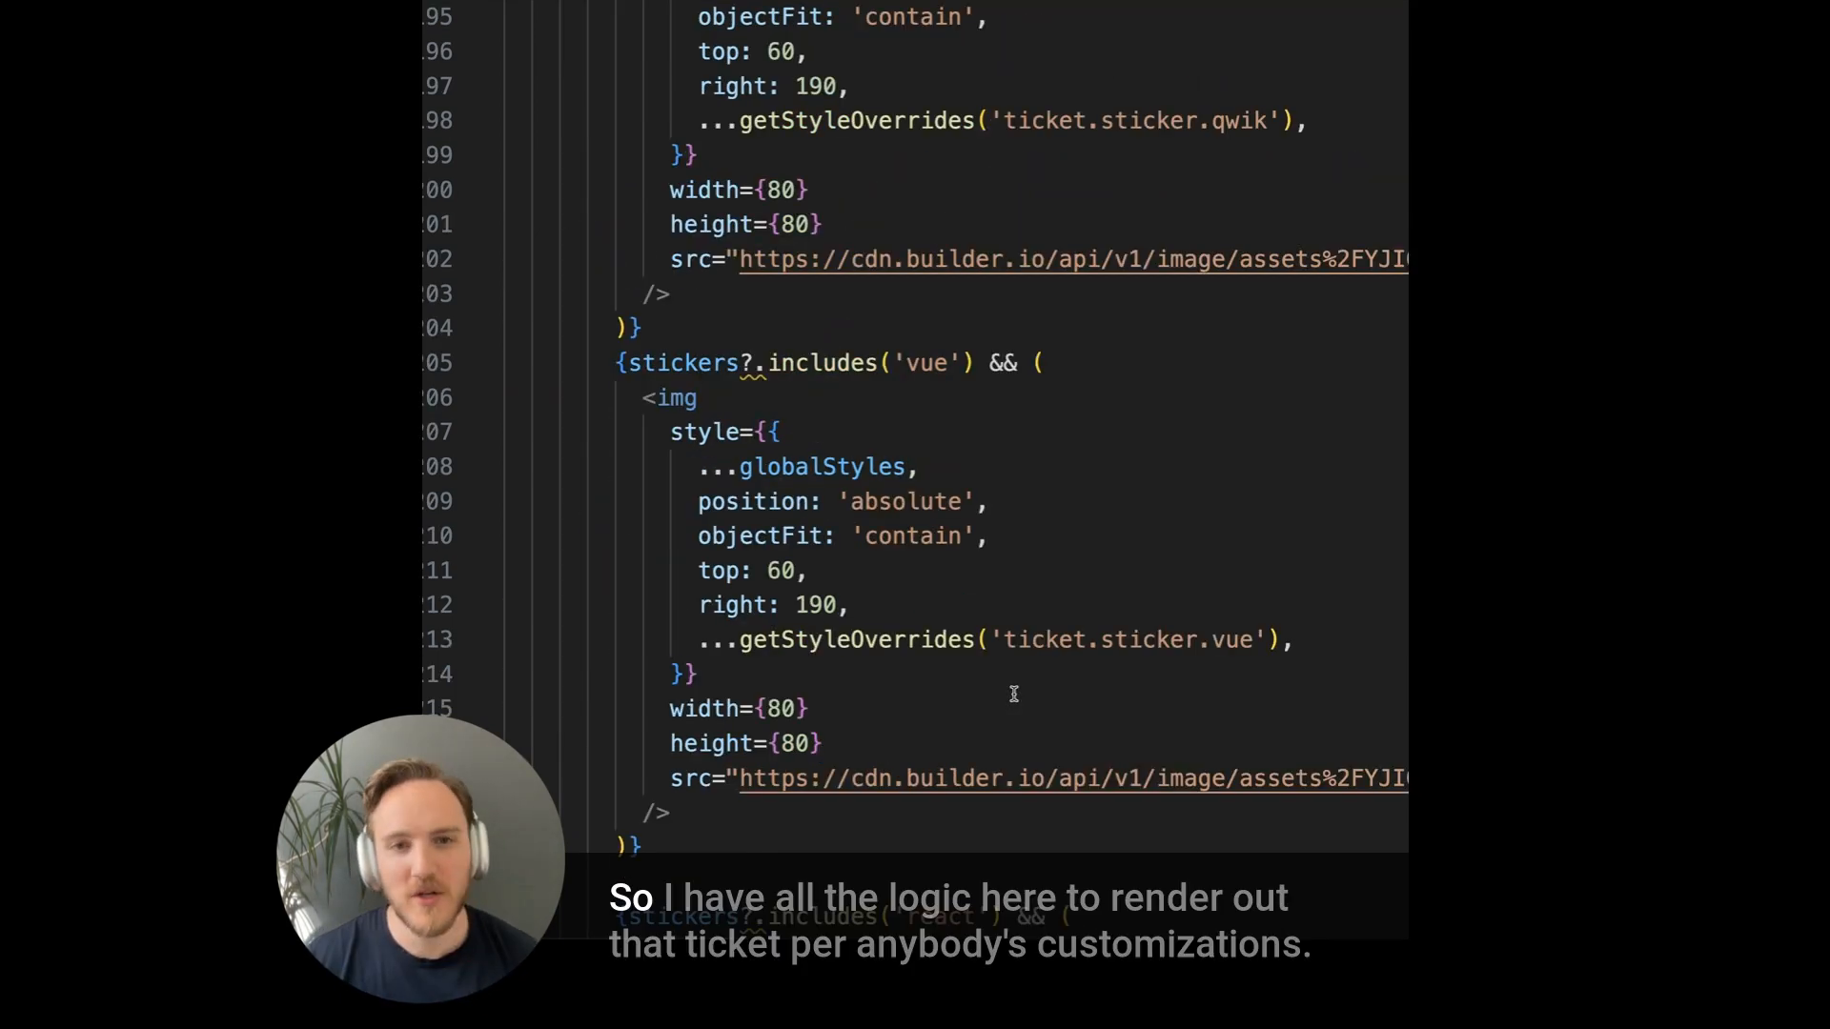
scroll(down, 3)
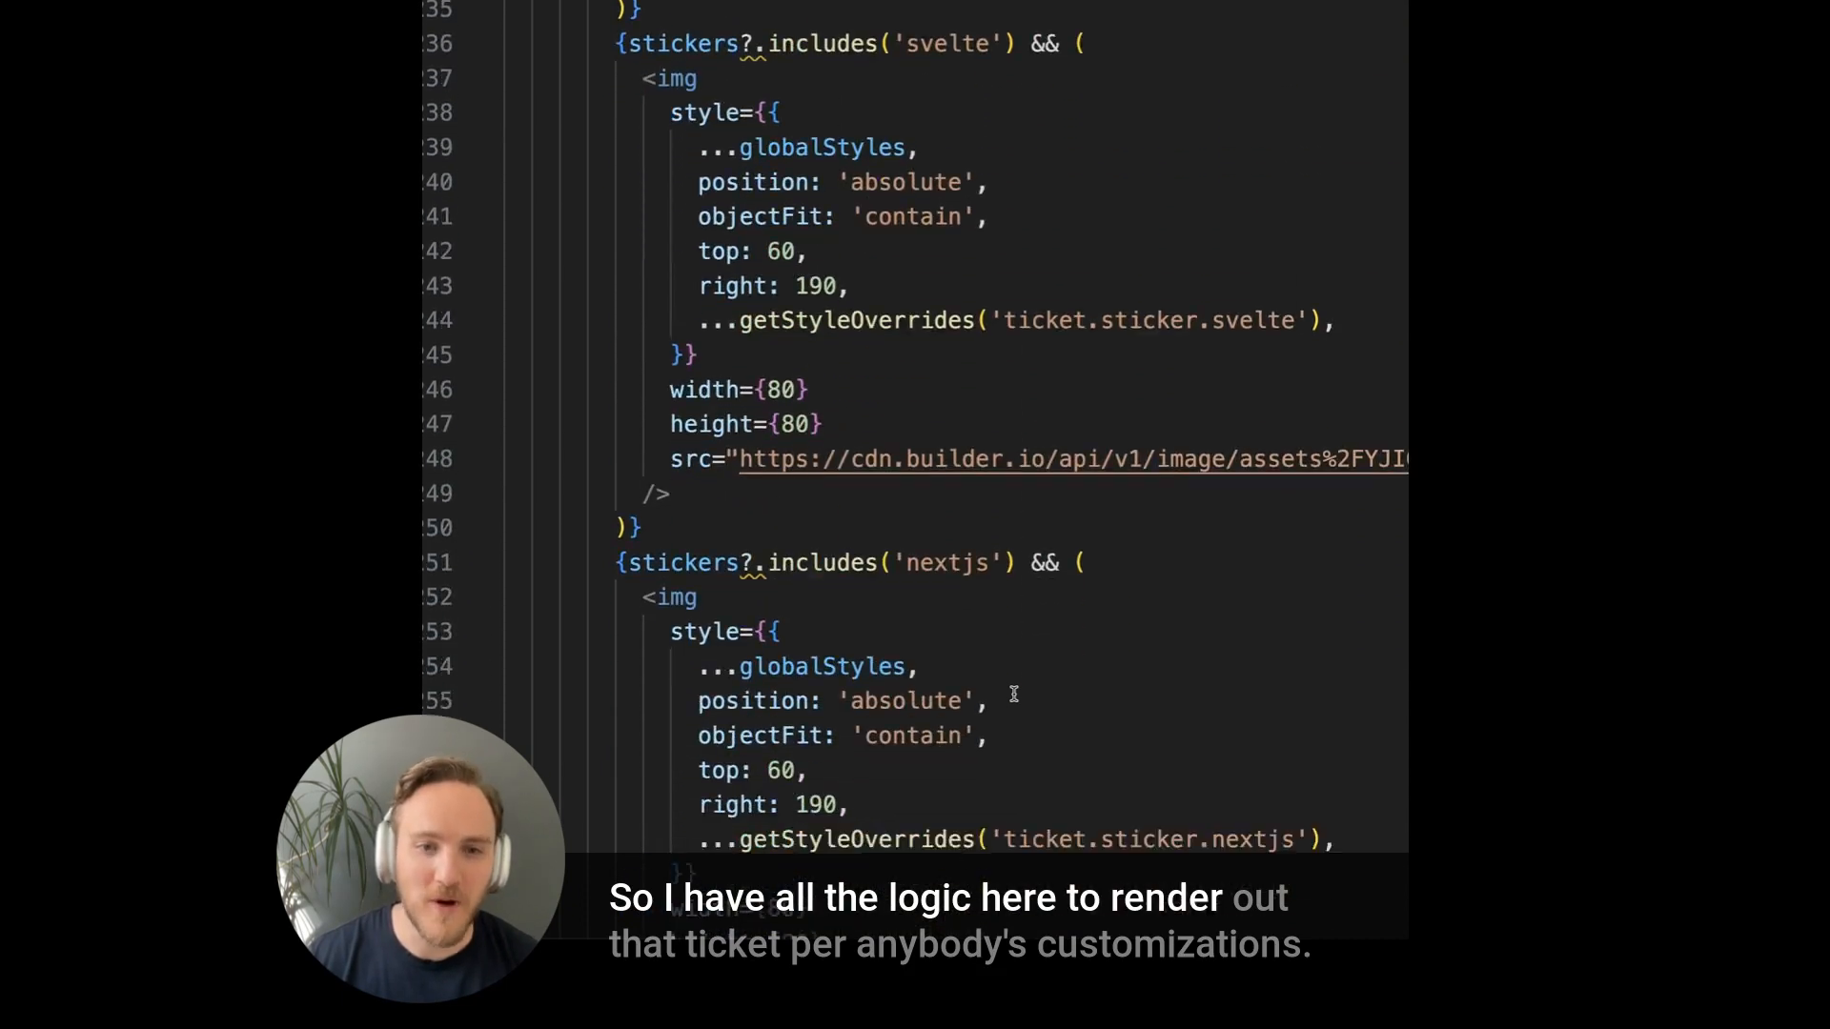
scroll(down, 3)
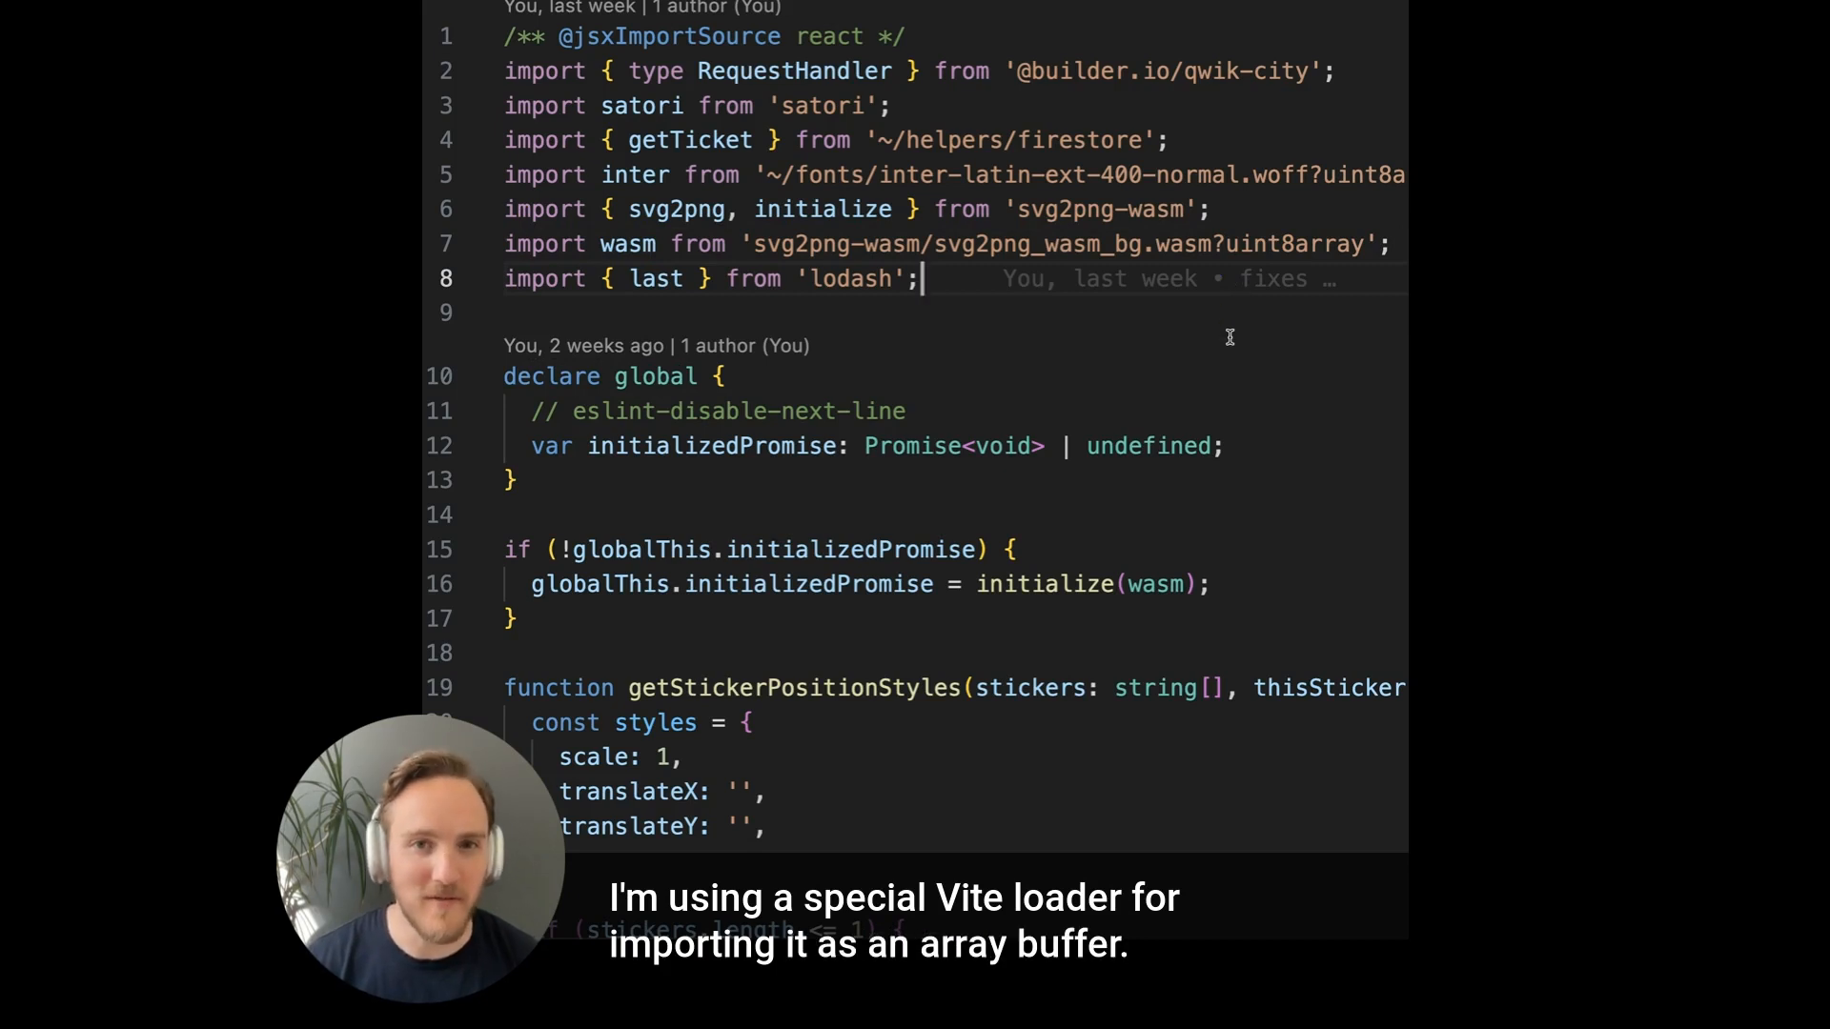
scroll(down, 3)
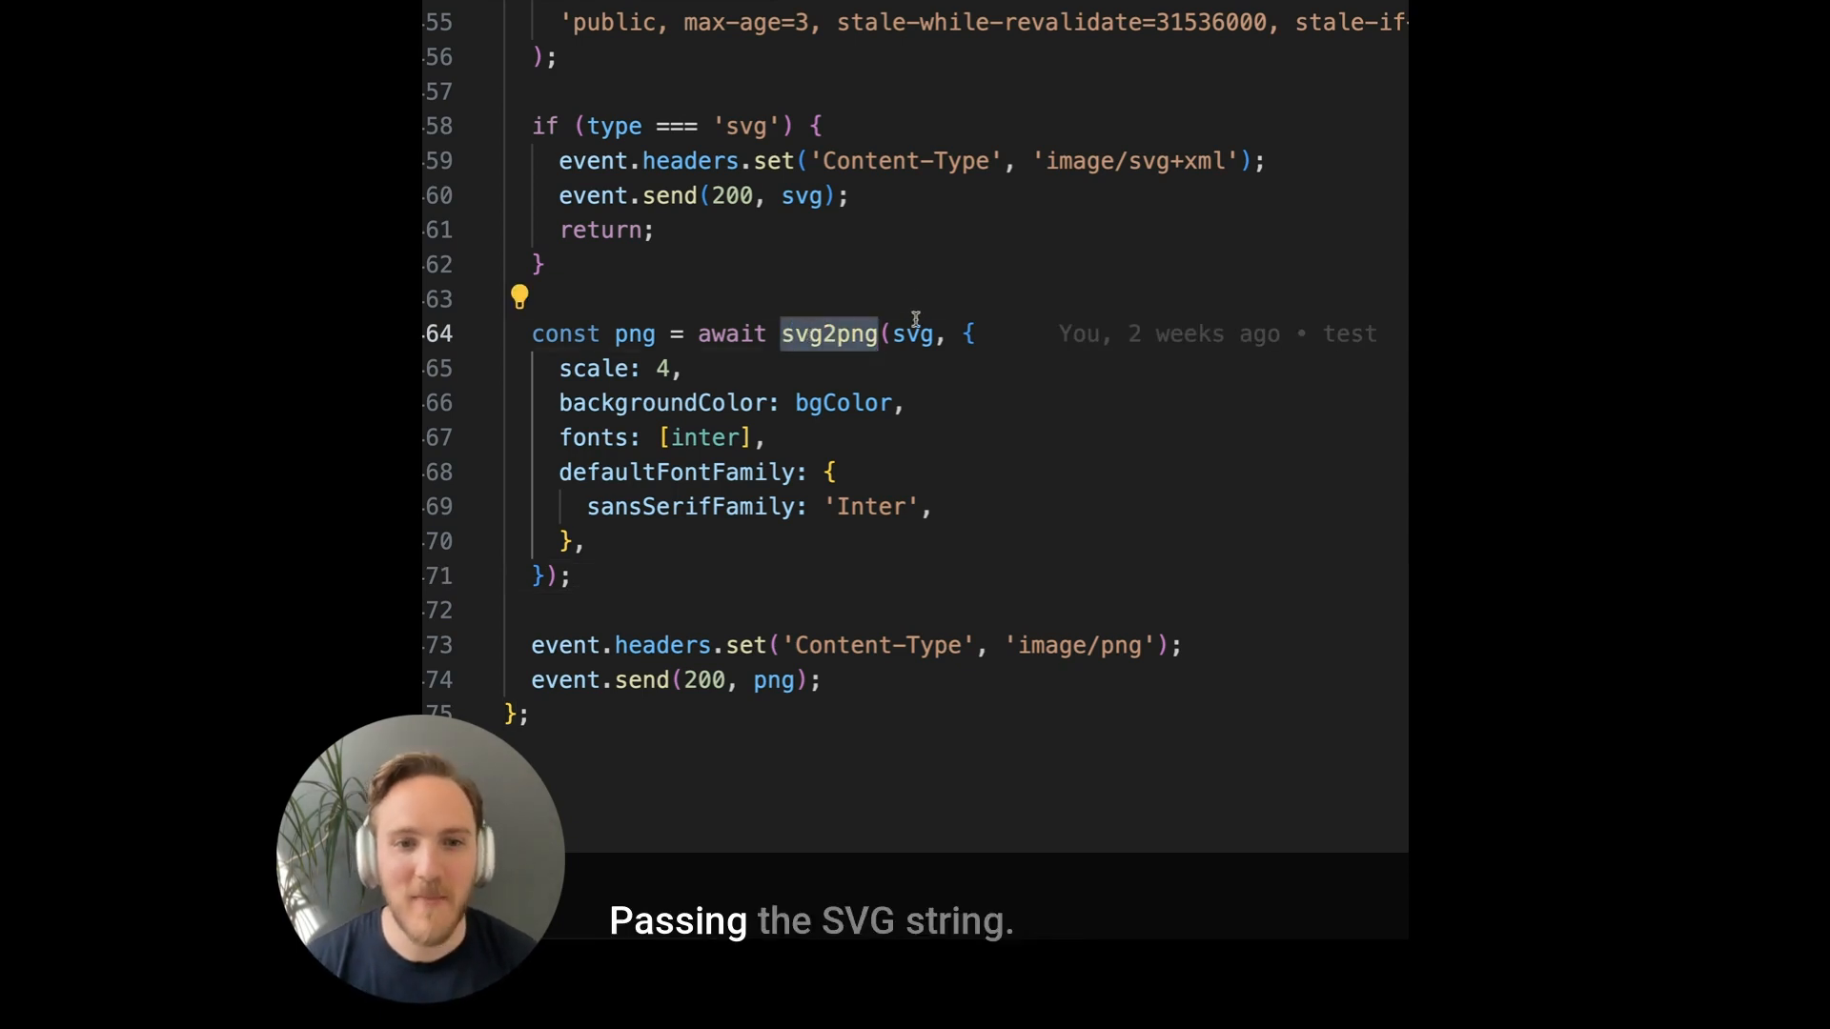
drag(558, 368, 566, 576)
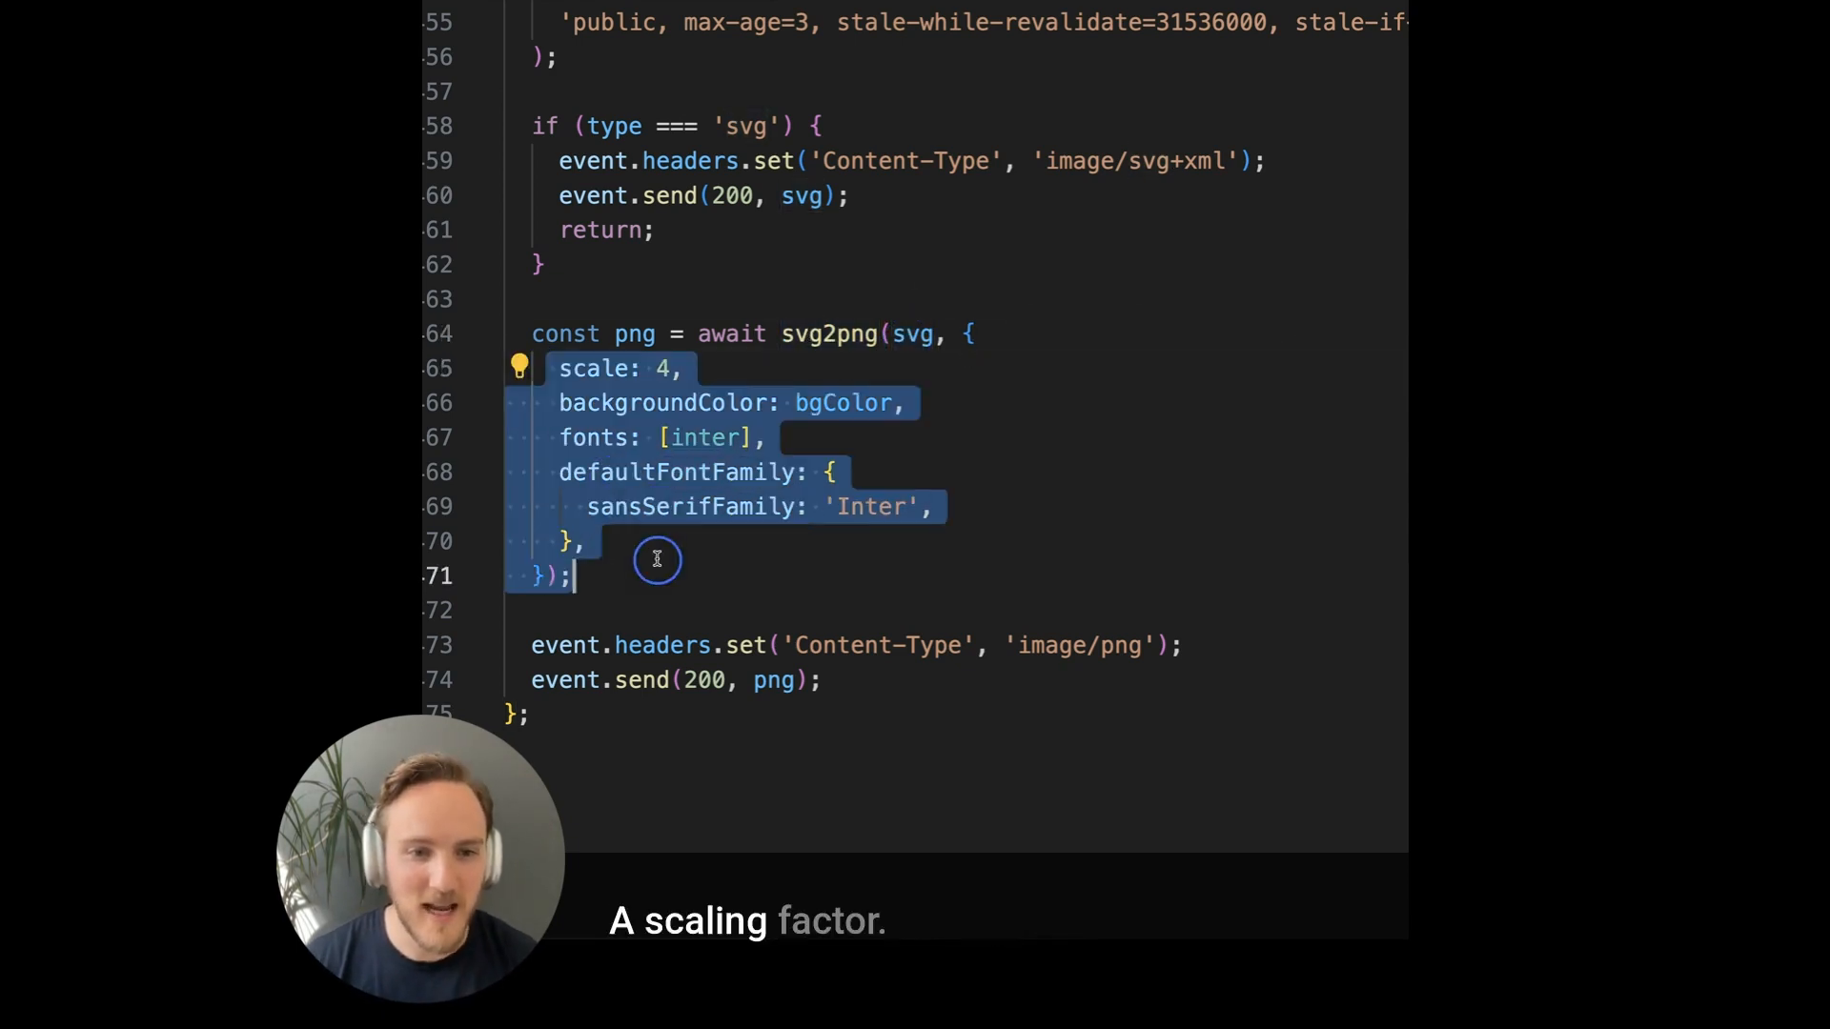